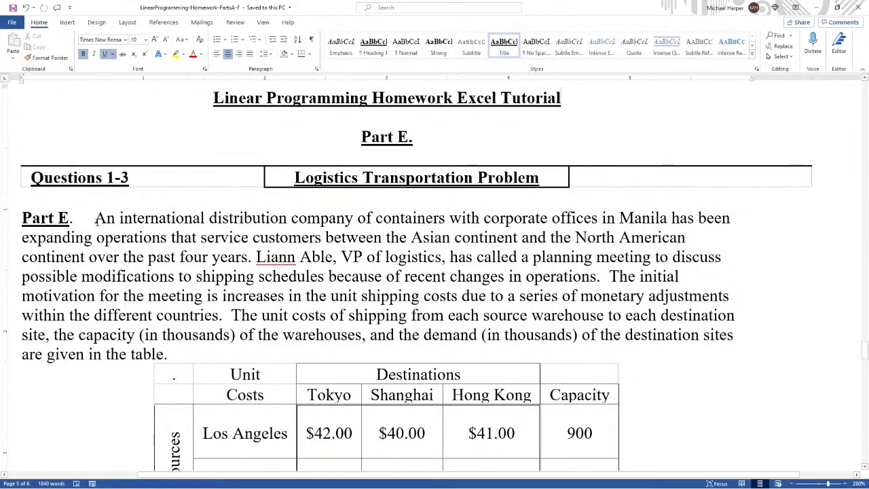
- Mark the key sentences of the problem statement and Question 1 while reading the assignment
{"action": "left_click_drag", "start_coordinate": [95, 218], "coordinate": [448, 218]}
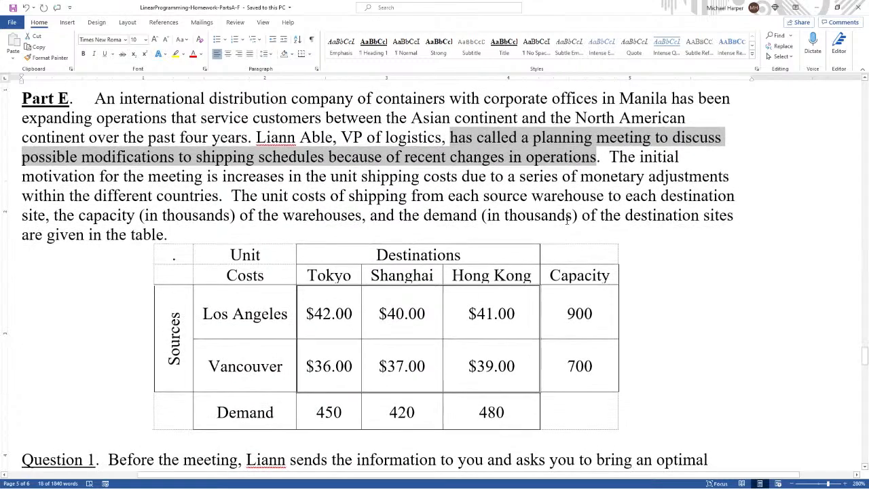
{"action": "mouse_move", "coordinate": [568, 224]}
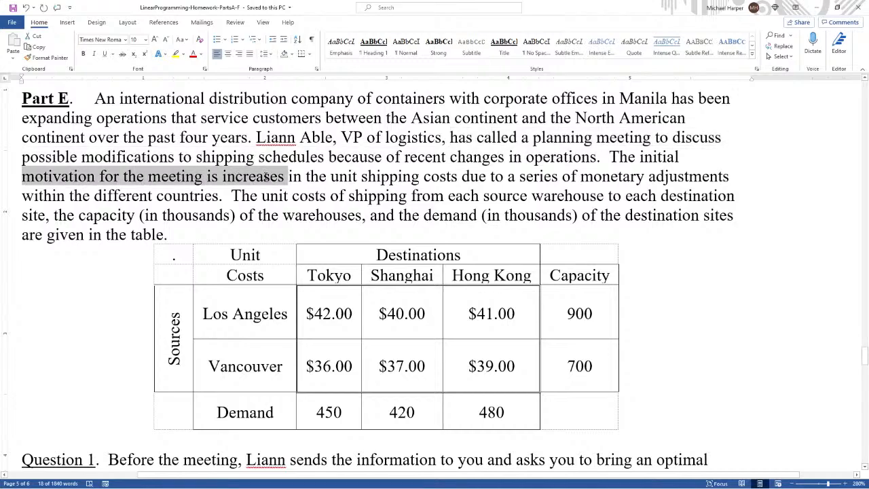
{"action": "left_click_drag", "start_coordinate": [288, 176], "coordinate": [459, 176]}
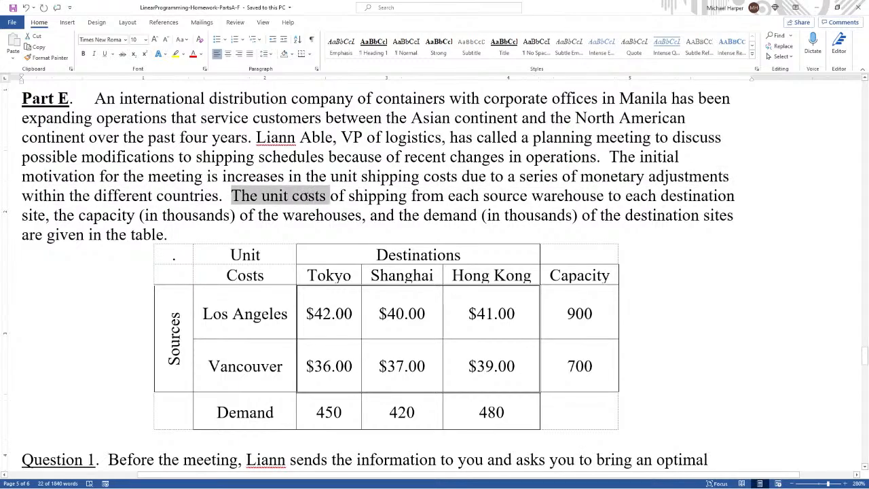
{"action": "left_click_drag", "start_coordinate": [326, 196], "coordinate": [530, 195]}
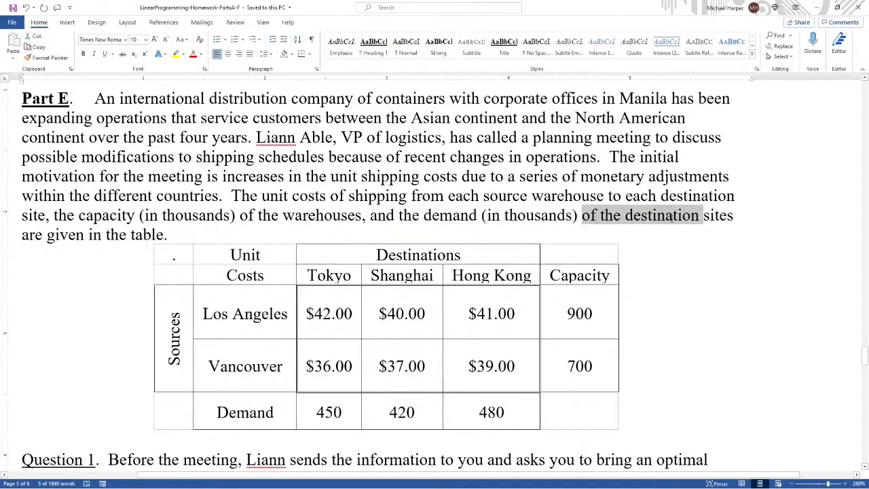
{"action": "scroll", "scroll_direction": "down", "scroll_amount": 3}
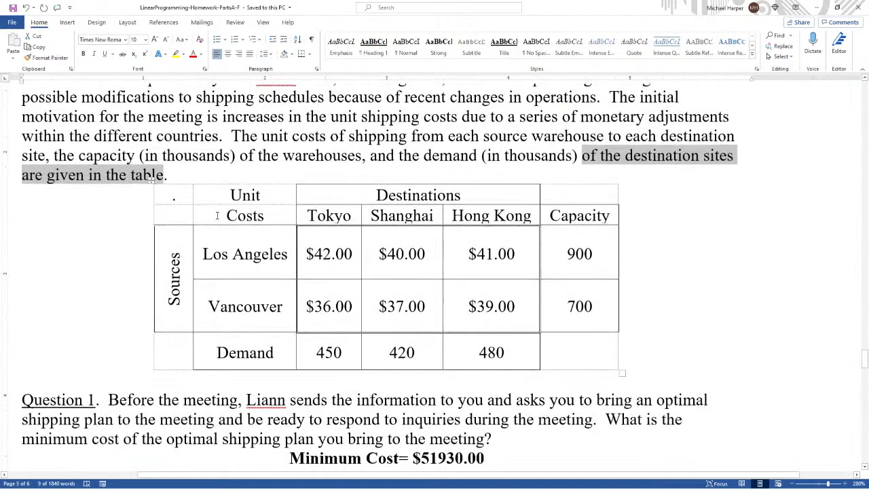
{"action": "scroll", "scroll_direction": "down", "scroll_amount": 3}
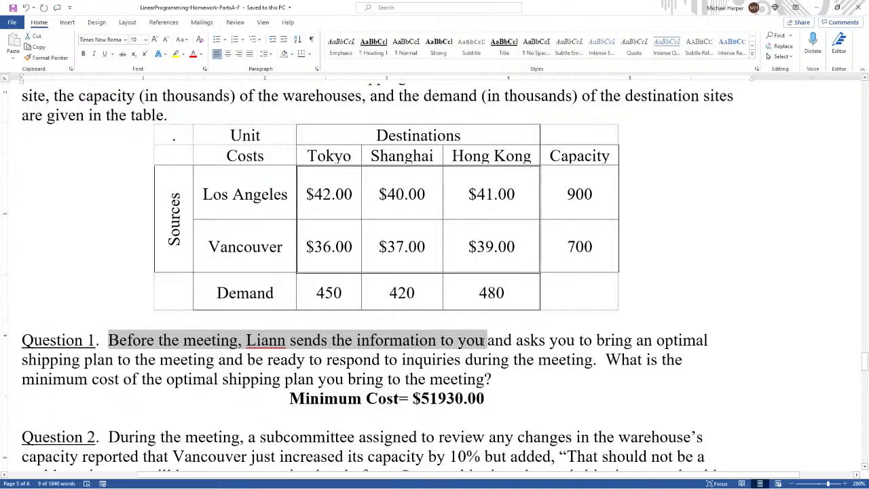
{"action": "left_click_drag", "start_coordinate": [486, 340], "coordinate": [152, 360]}
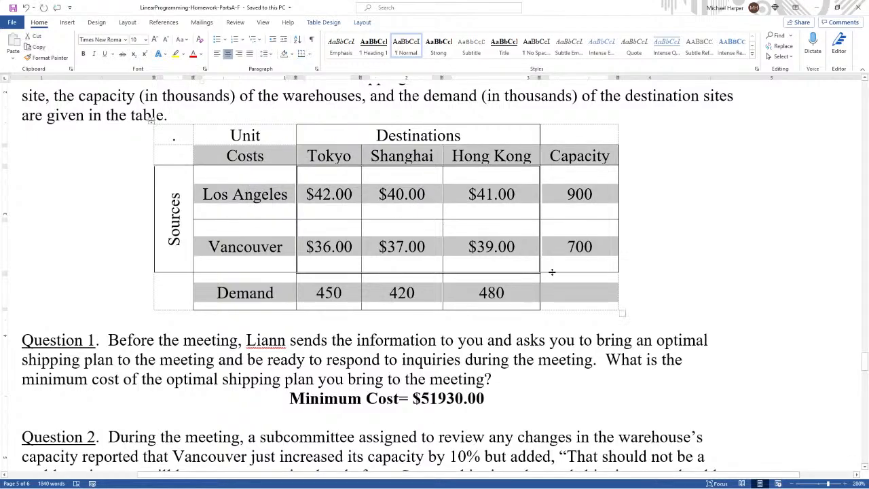
{"action": "mouse_move", "coordinate": [552, 272]}
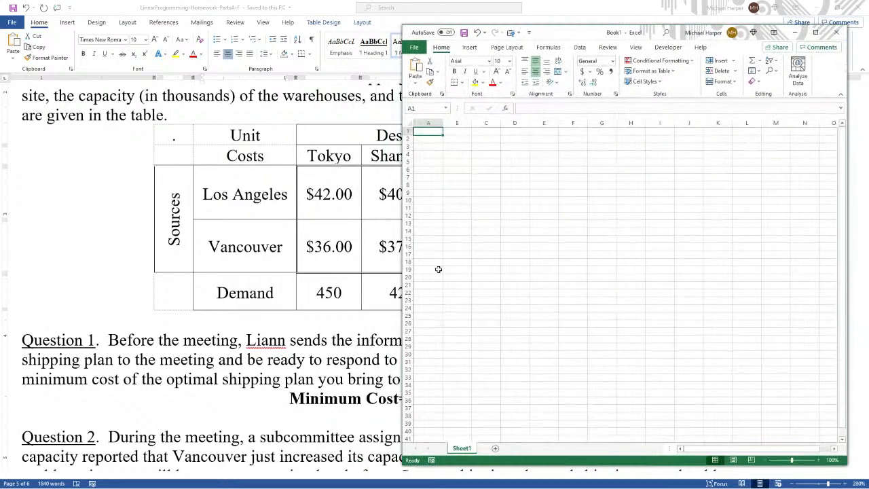
- Paste the cost, capacity and demand table into the new workbook at cell B2
{"action": "left_click", "coordinate": [457, 137]}
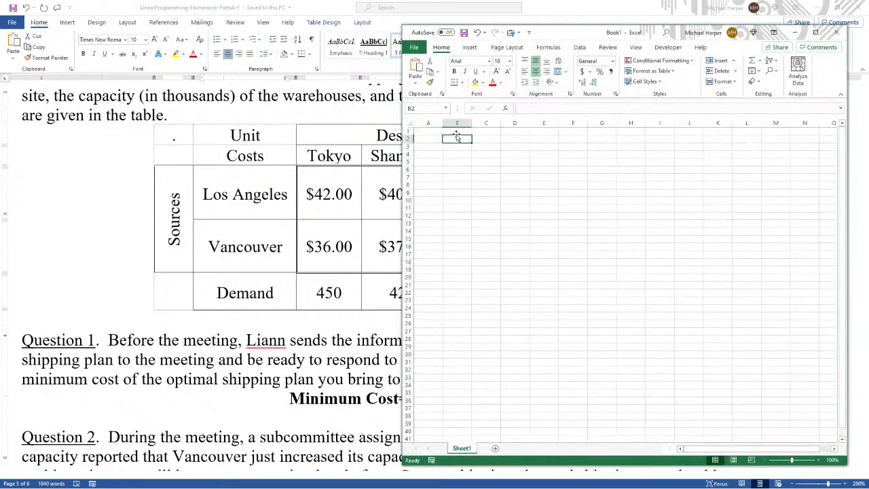
{"action": "key", "text": "ctrl+v"}
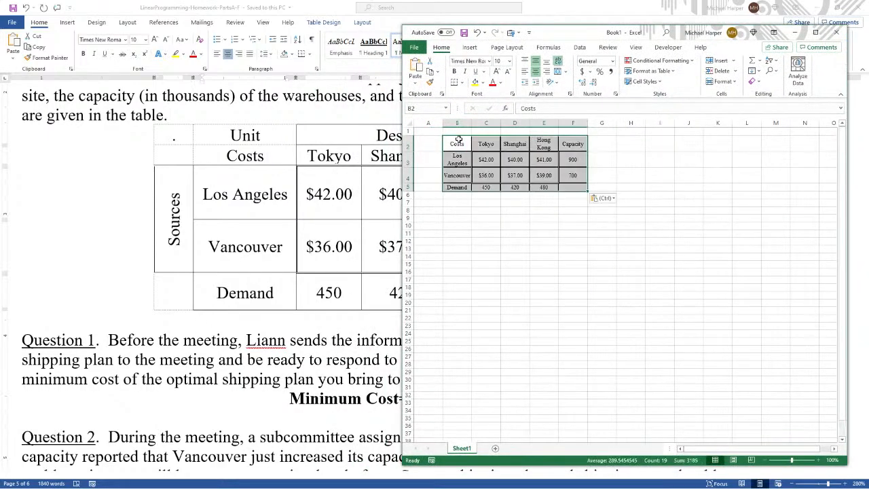
{"action": "right_click", "coordinate": [457, 144]}
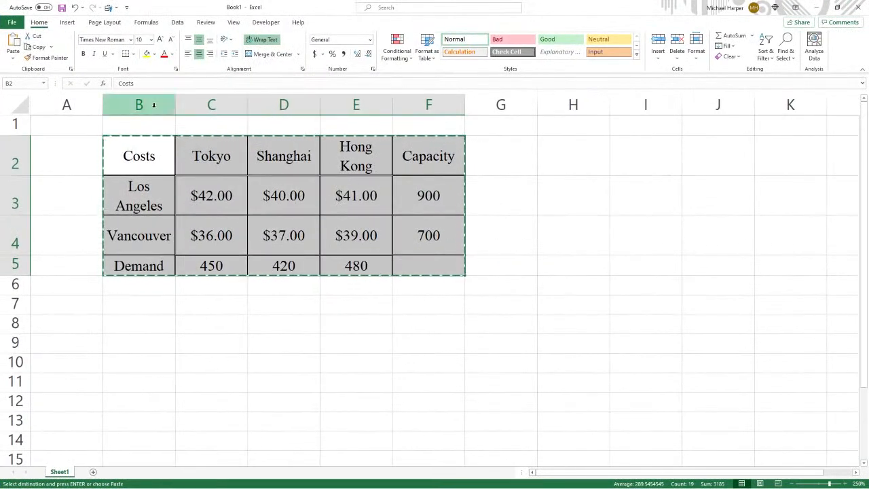
- Remove all borders from the pasted table
{"action": "left_click", "coordinate": [129, 54]}
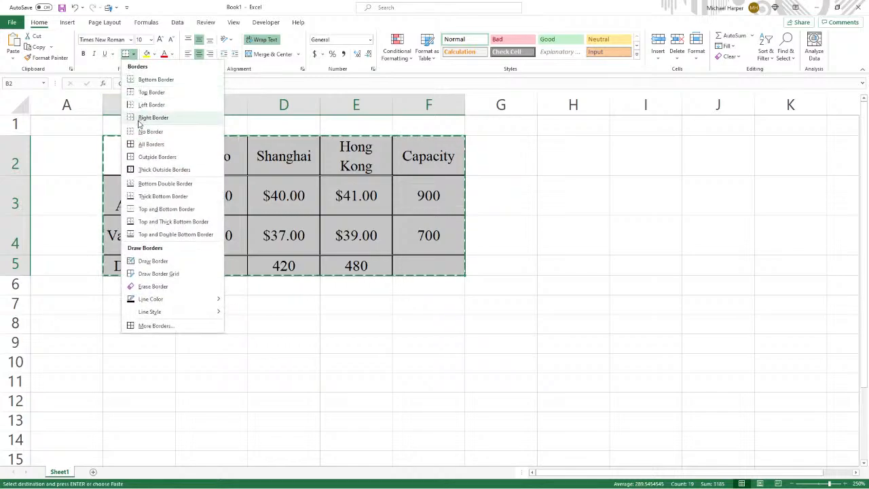
{"action": "left_click", "coordinate": [151, 144]}
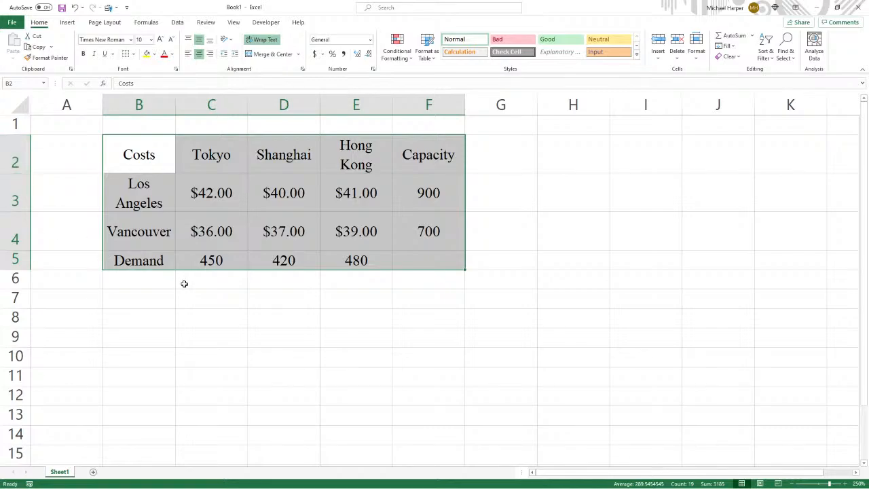
{"action": "left_click", "coordinate": [212, 279]}
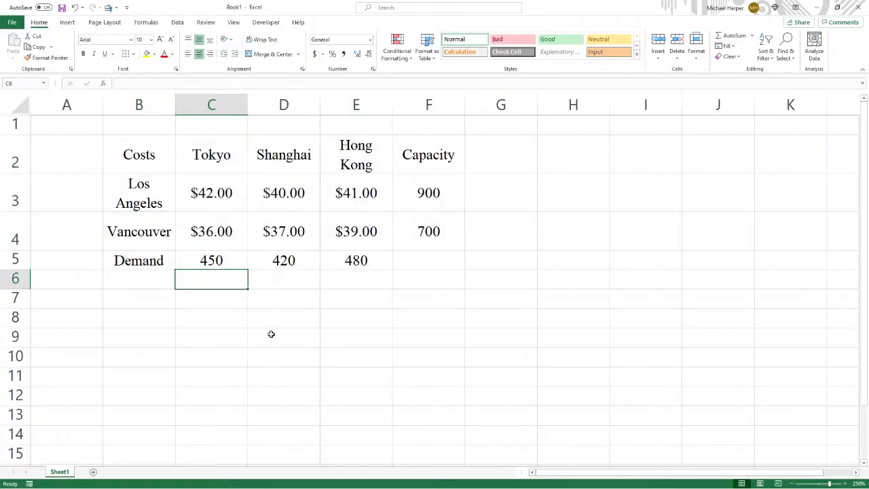
{"action": "mouse_move", "coordinate": [209, 281]}
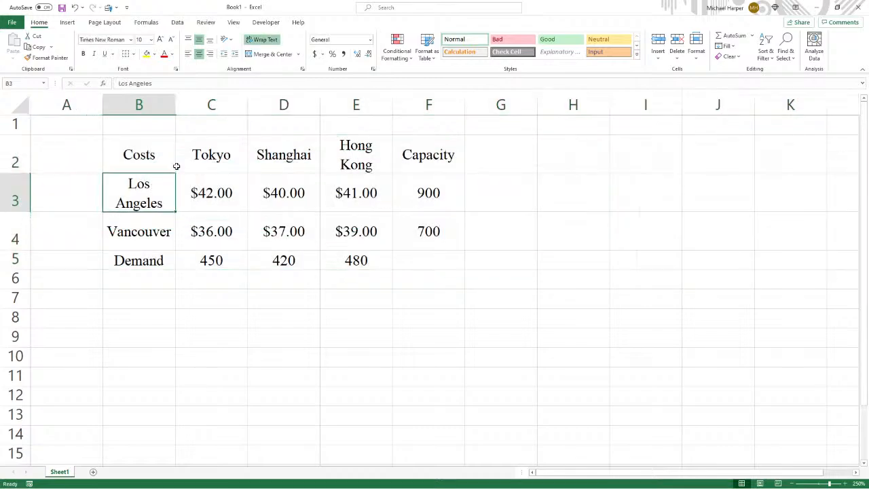
{"action": "mouse_move", "coordinate": [429, 105]}
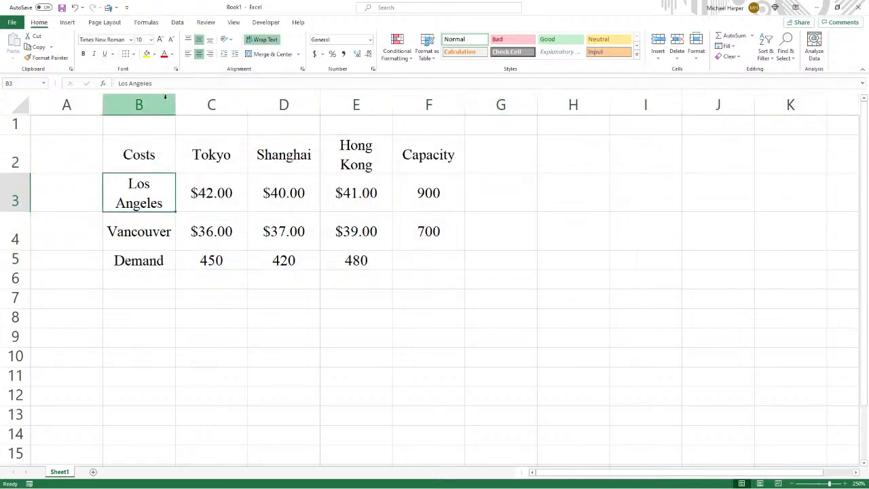
- Widen columns B:F, then fit column widths and row heights so labels sit on single lines
{"action": "left_click_drag", "start_coordinate": [139, 125], "coordinate": [429, 453]}
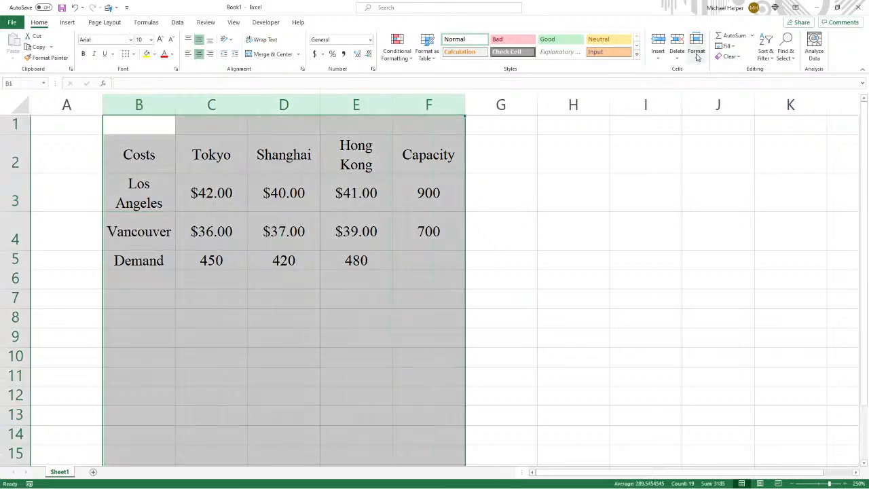
{"action": "left_click", "coordinate": [695, 50]}
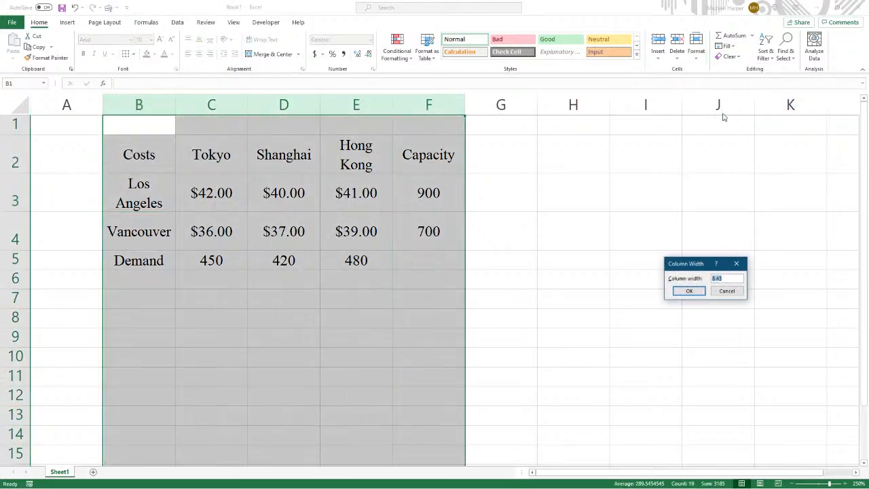
{"action": "left_click", "coordinate": [690, 291]}
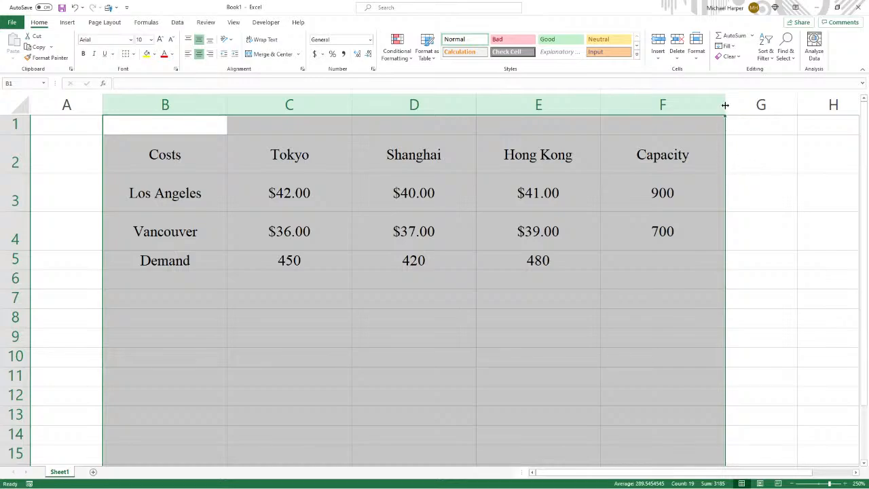
{"action": "left_click_drag", "start_coordinate": [725, 104], "coordinate": [445, 105]}
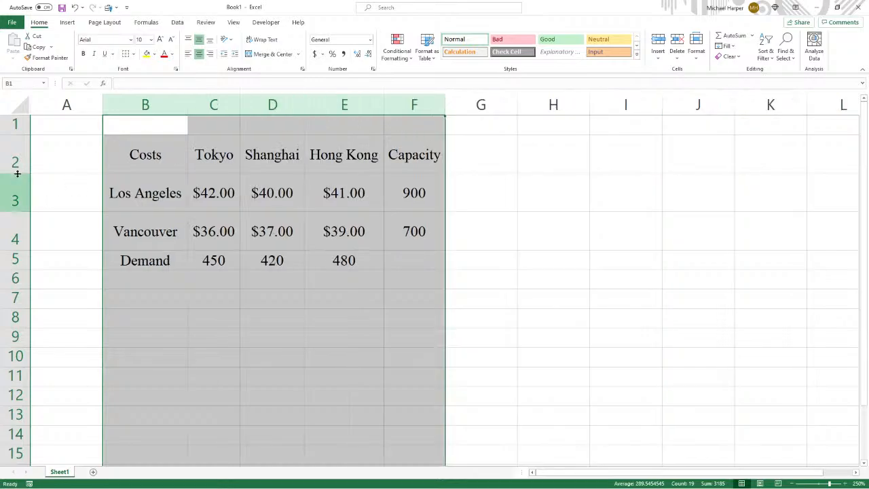
{"action": "left_click", "coordinate": [67, 162]}
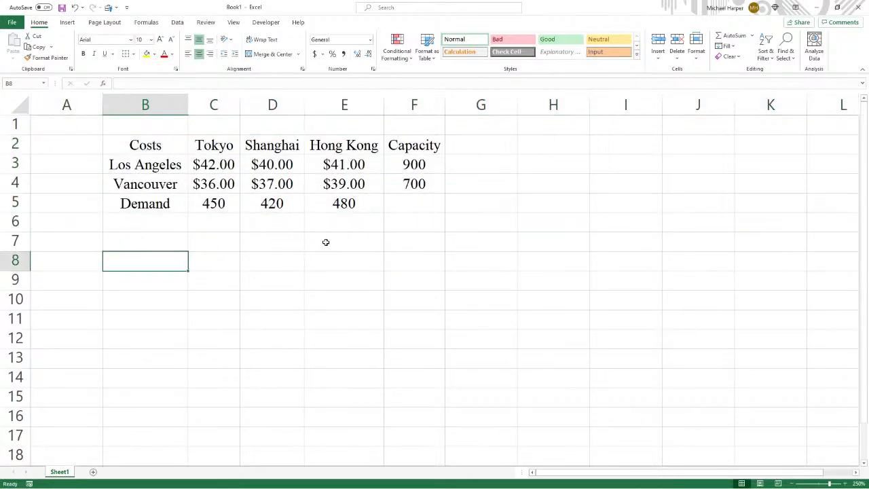
{"action": "mouse_move", "coordinate": [340, 261]}
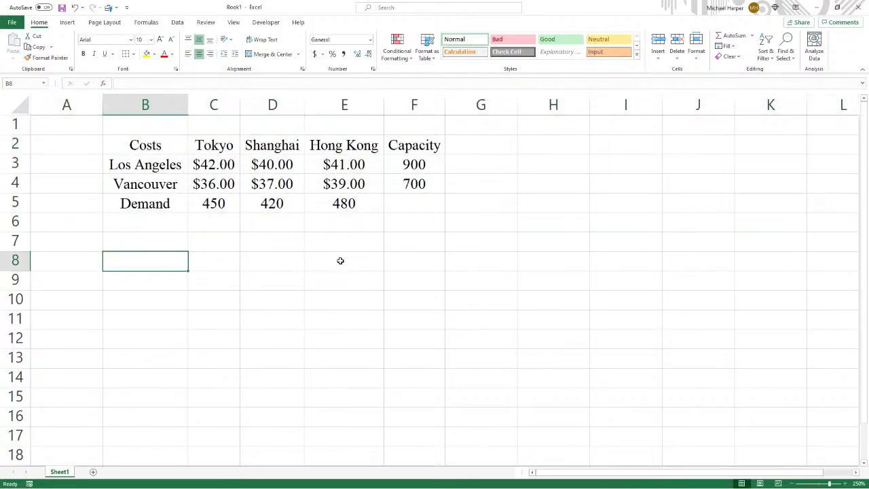
- Copy the table B2:F5 to B8 and clear the figures from the copy
{"action": "left_click_drag", "start_coordinate": [144, 144], "coordinate": [272, 183]}
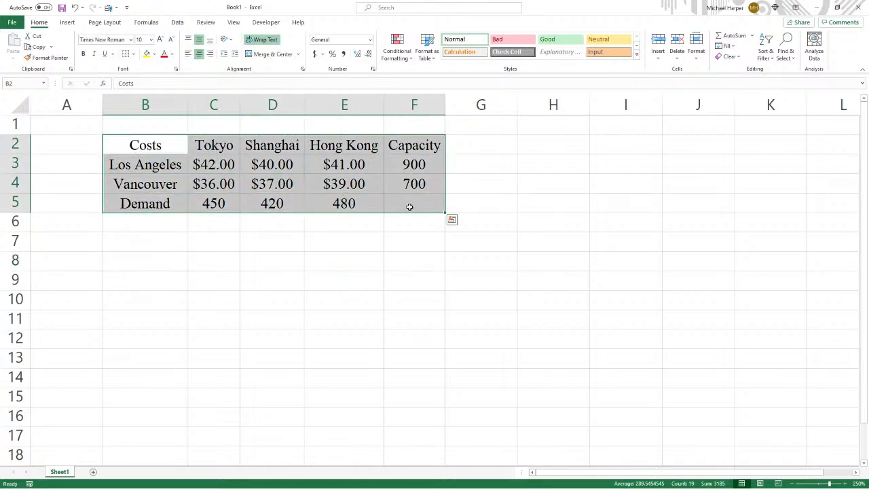
{"action": "key", "text": "ctrl+c"}
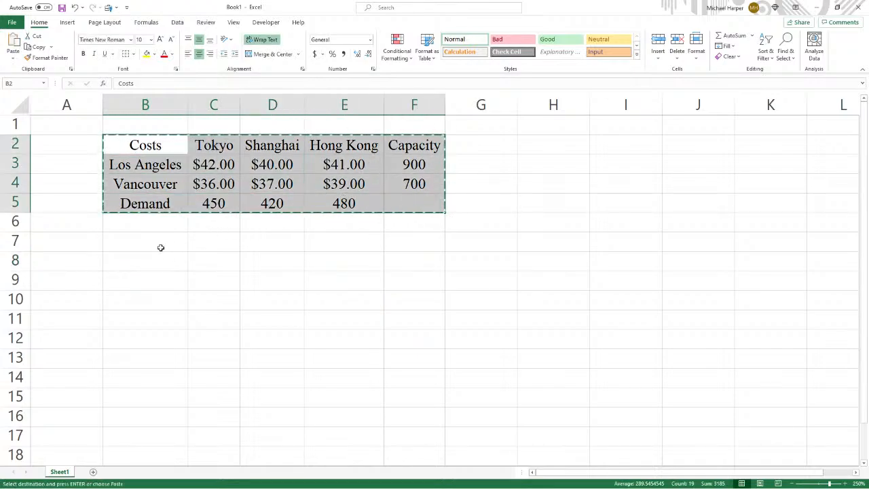
{"action": "left_click", "coordinate": [144, 261]}
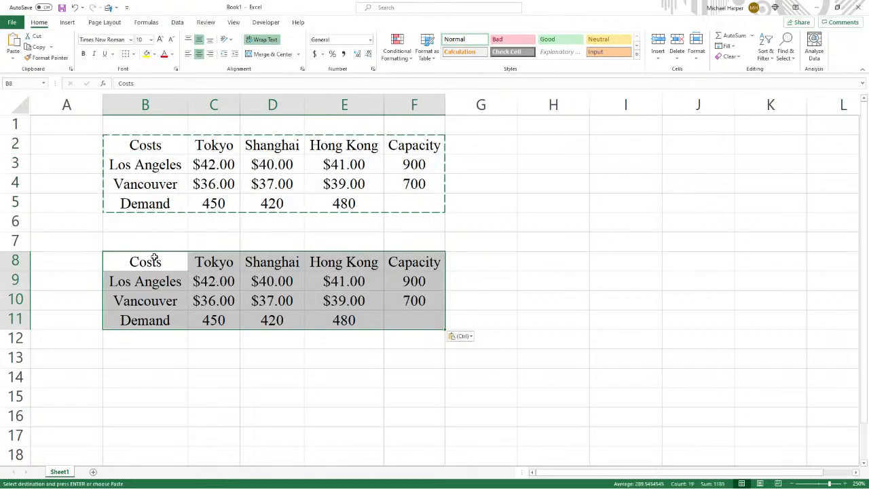
{"action": "left_click_drag", "start_coordinate": [144, 260], "coordinate": [272, 281]}
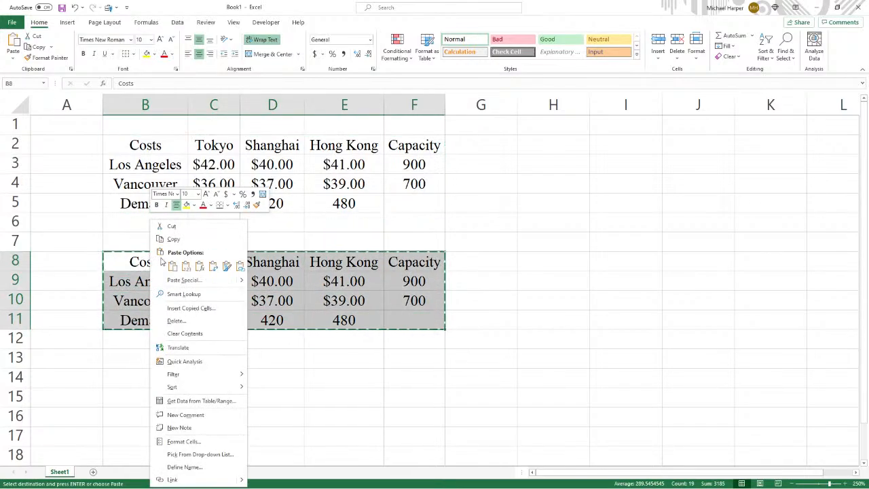
{"action": "left_click", "coordinate": [174, 265]}
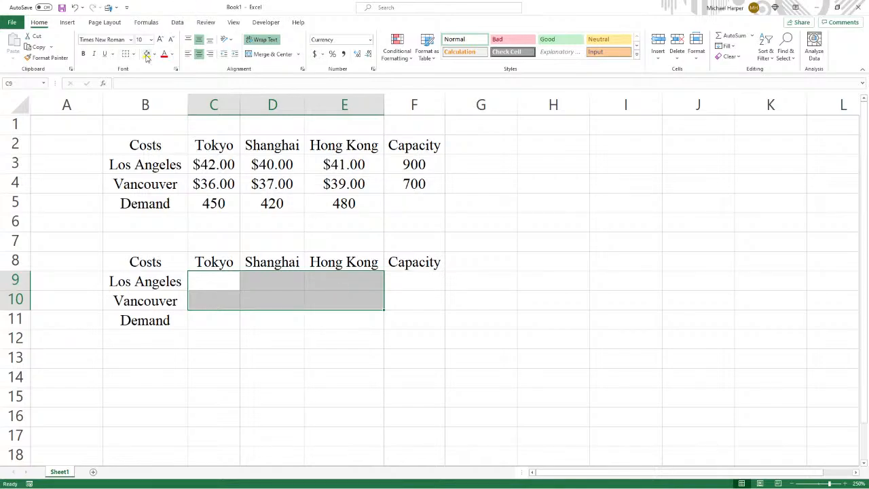
- Outline the empty shipment cells C9:E10 with a thick outside border
{"action": "left_click", "coordinate": [129, 54]}
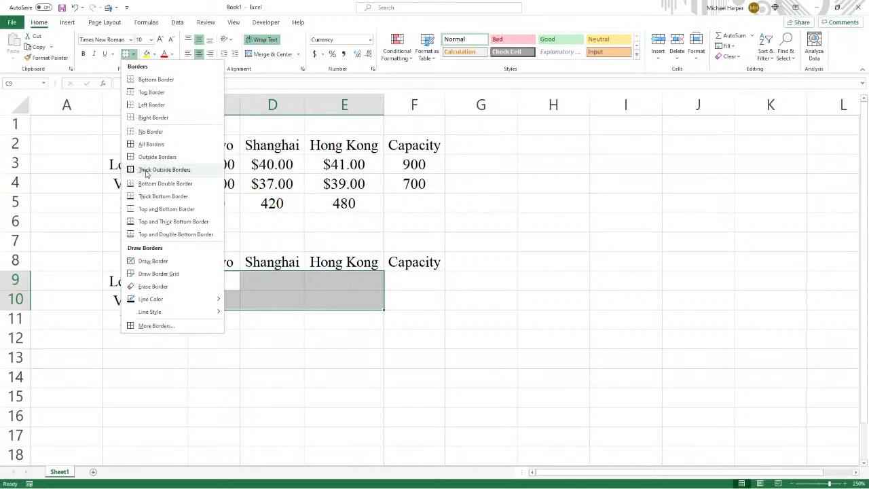
{"action": "left_click", "coordinate": [164, 168]}
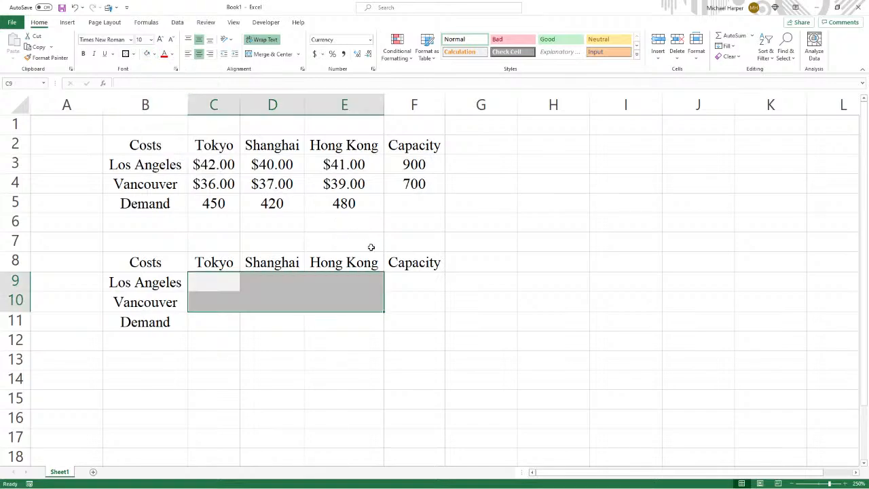
- Label F8 Sent and add =SUM(C9:E9) totals for Los Angeles and Vancouver
{"action": "left_click", "coordinate": [415, 262]}
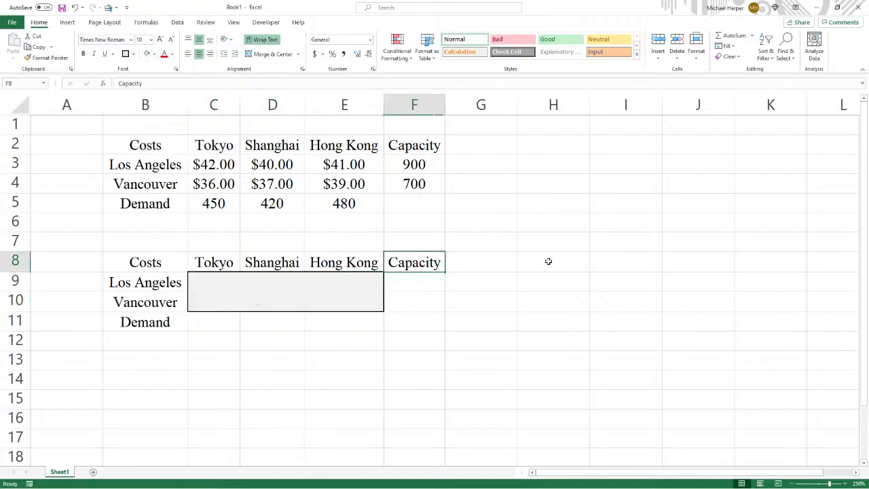
{"action": "mouse_move", "coordinate": [577, 267]}
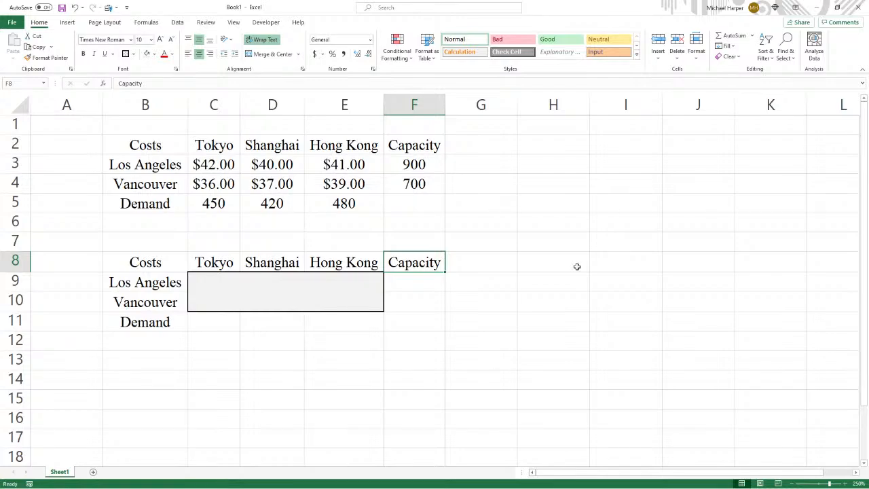
{"action": "type", "text": "Received"}
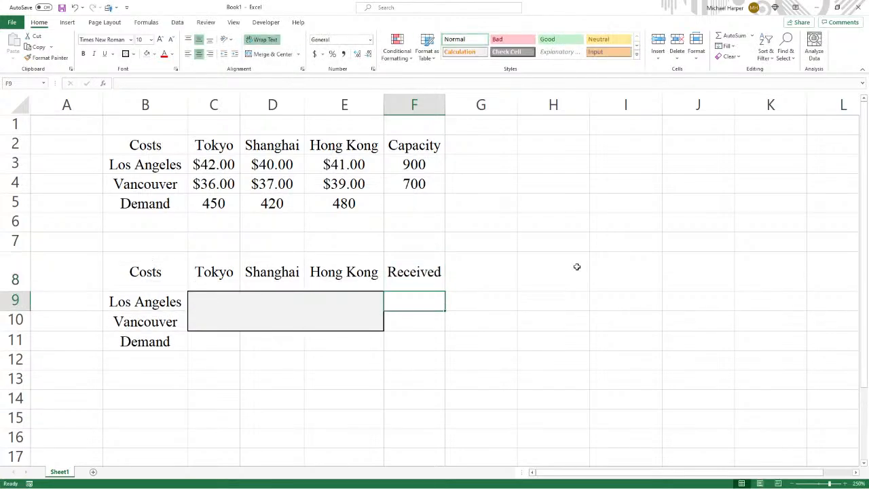
{"action": "type", "text": "Su"}
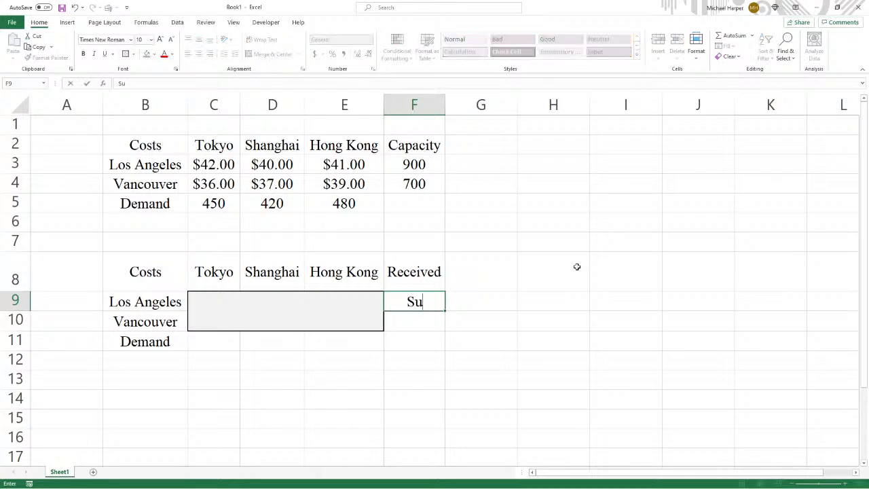
{"action": "type", "text": "=s"}
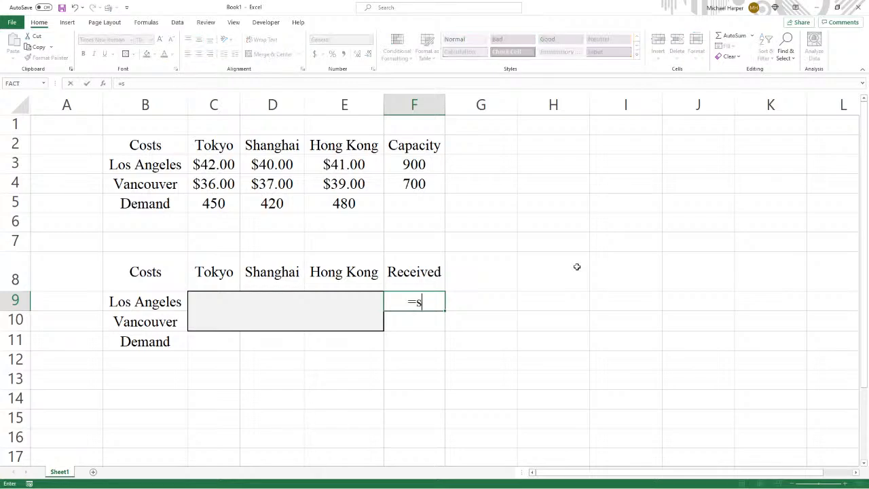
{"action": "type", "text": "um"}
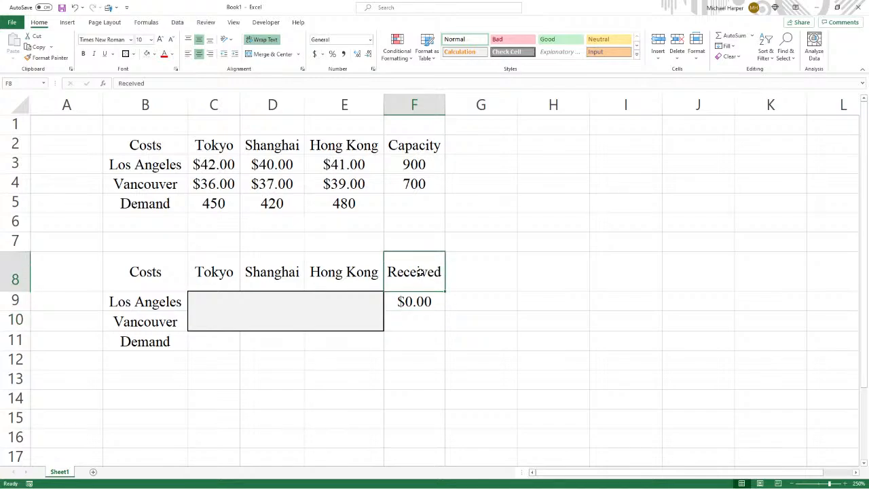
{"action": "type", "text": "Se"}
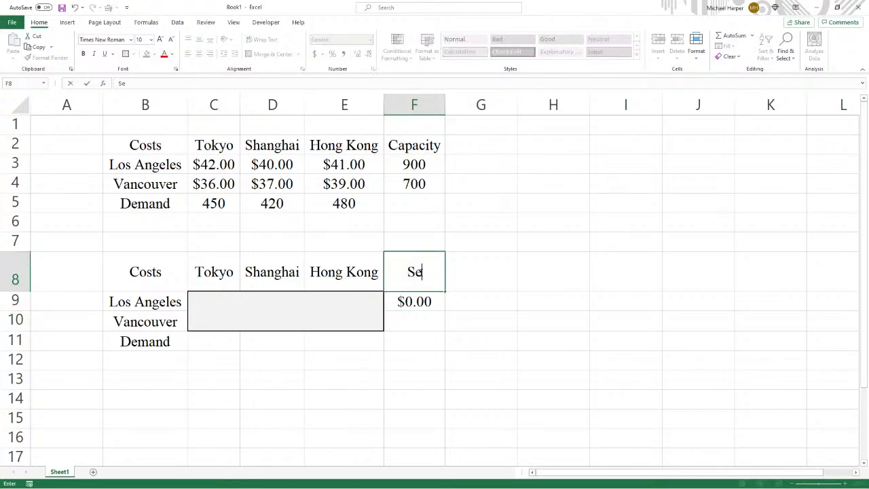
{"action": "key", "text": "enter"}
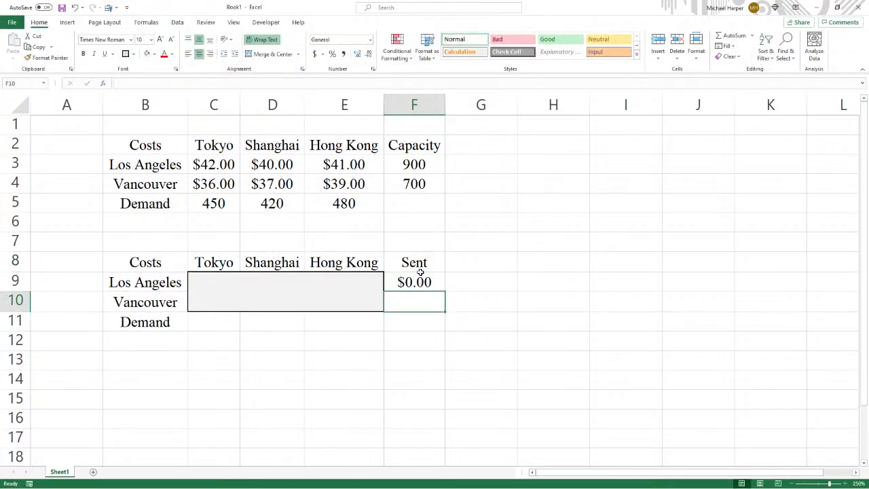
{"action": "left_click", "coordinate": [415, 281]}
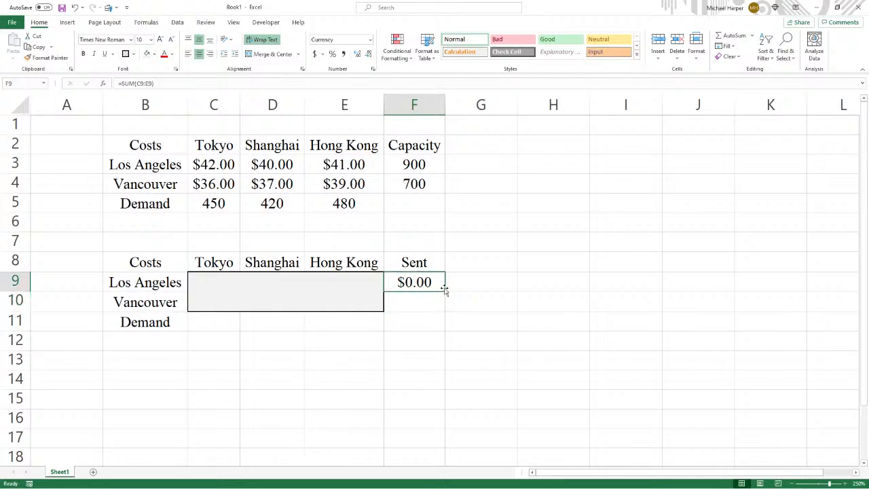
{"action": "left_click_drag", "start_coordinate": [444, 288], "coordinate": [444, 301]}
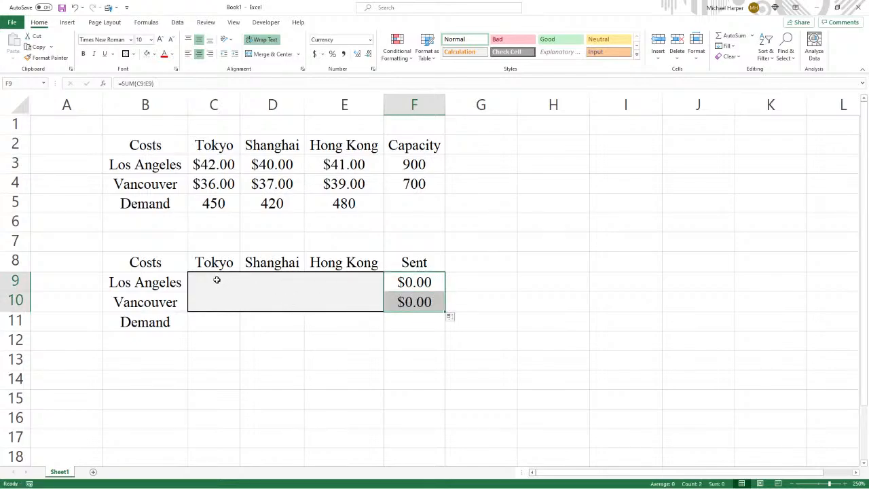
- Format the shipment cells and totals as plain numbers with no decimals
{"action": "left_click", "coordinate": [214, 281]}
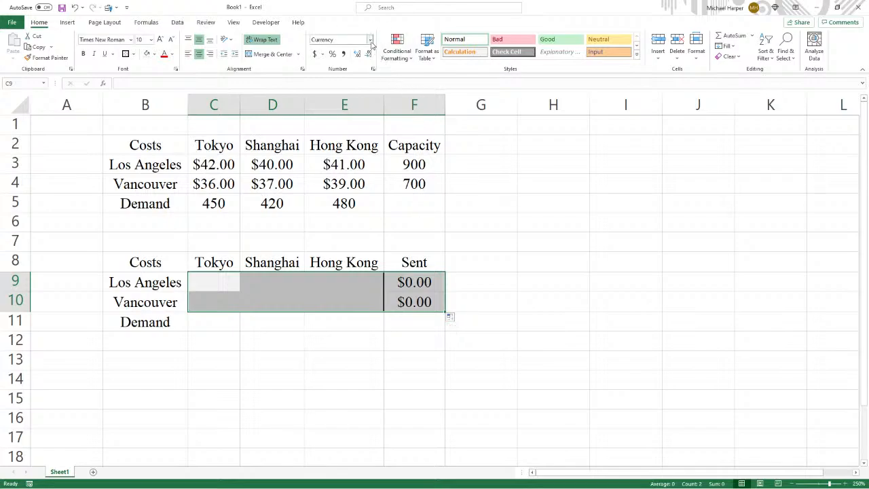
{"action": "left_click", "coordinate": [340, 38]}
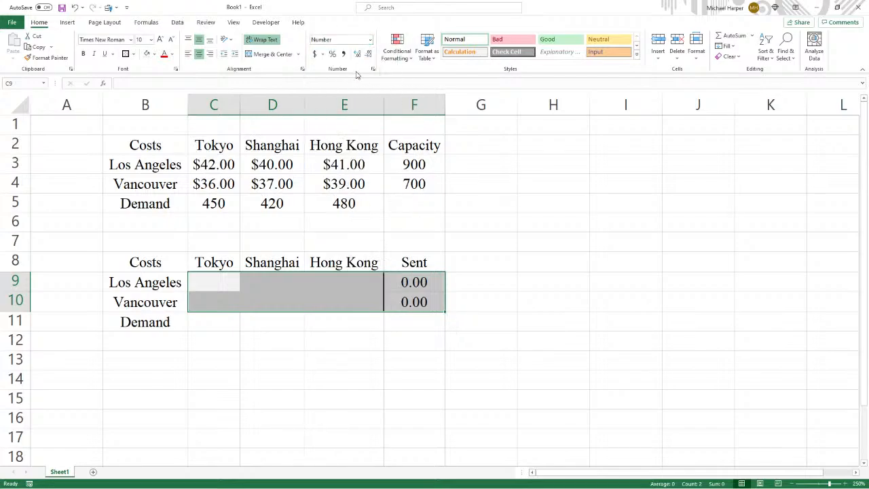
{"action": "left_click", "coordinate": [144, 322]}
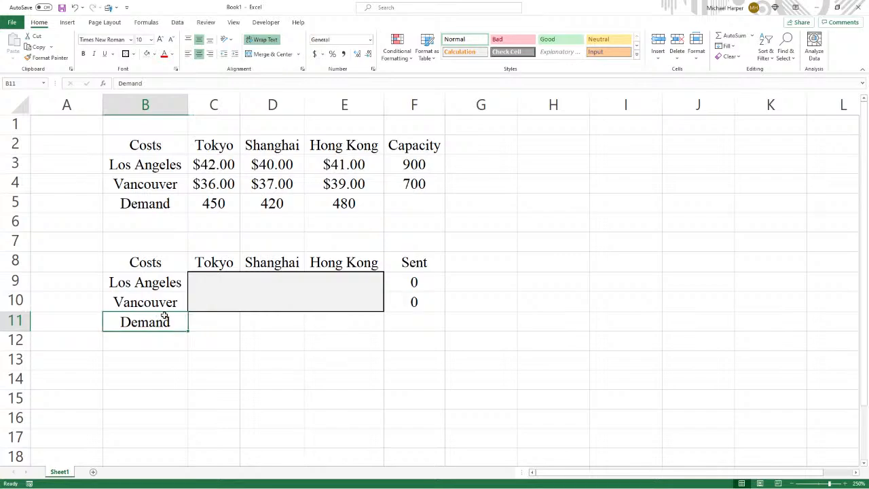
- Label B11 Received and add =SUM(C9:C10) totals for each destination column
{"action": "type", "text": "Received"}
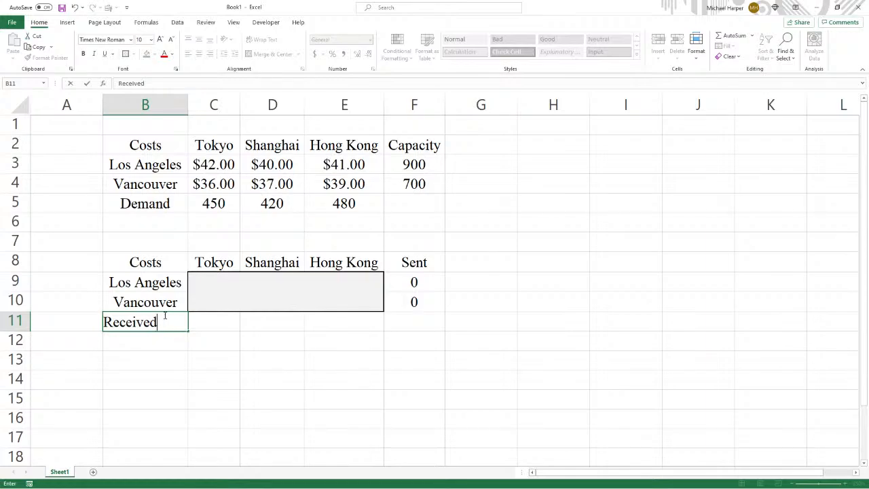
{"action": "type", "text": "=sum("}
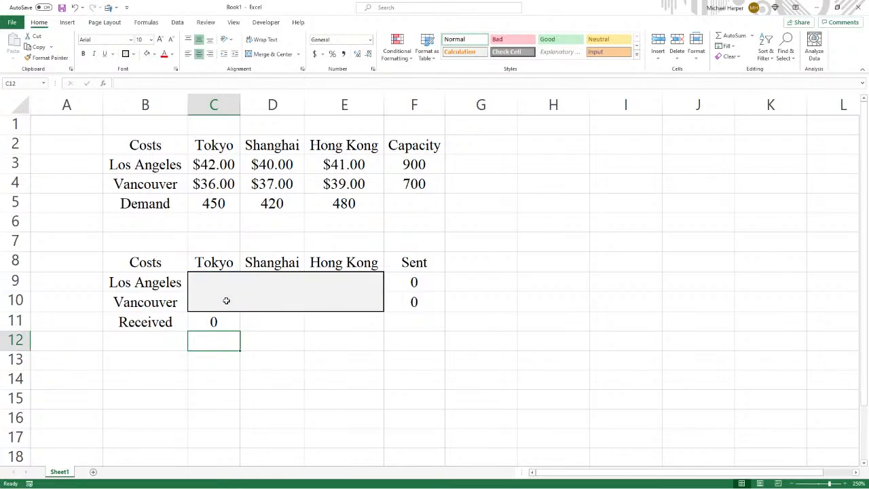
{"action": "left_click", "coordinate": [213, 321]}
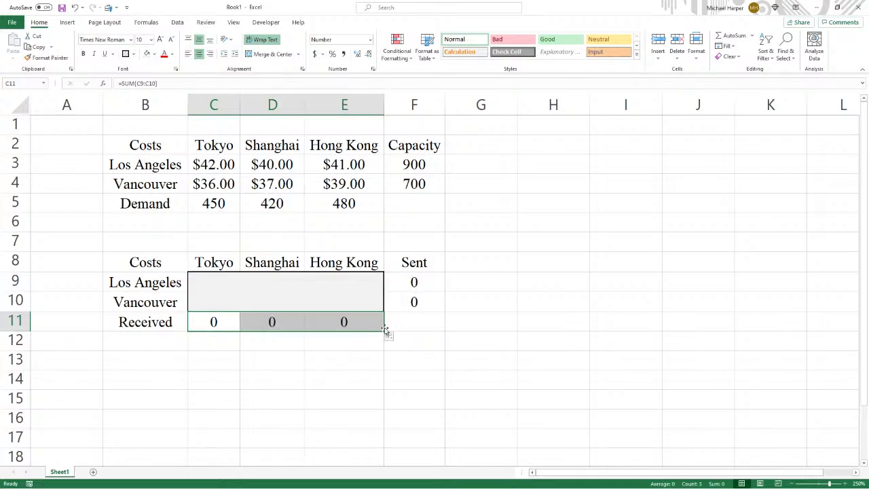
{"action": "left_click", "coordinate": [414, 321]}
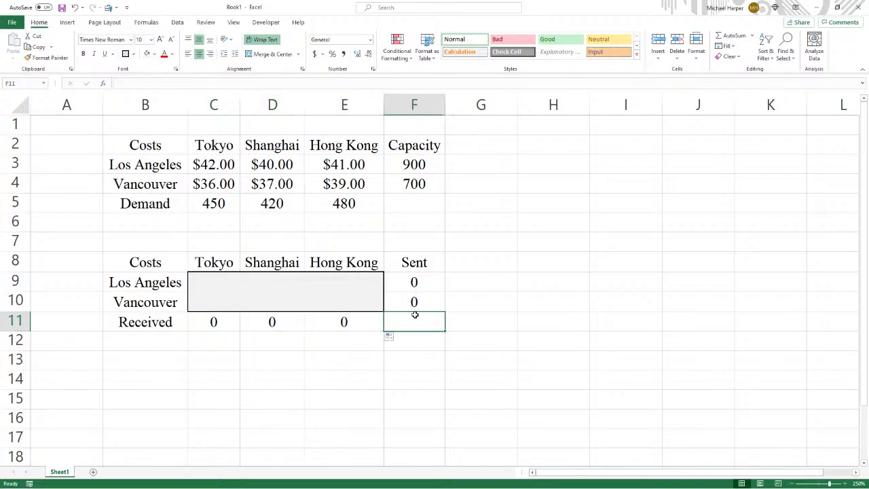
- Enter =SUMPRODUCT(C3:E4,C9:E10) in F11 as the total shipping cost, showing zero
{"action": "type", "text": "=sumproduct("}
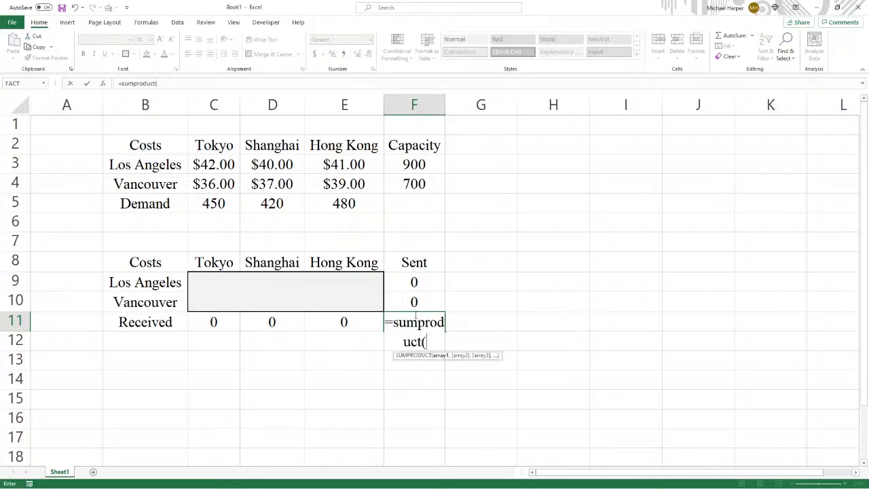
{"action": "left_click_drag", "start_coordinate": [213, 164], "coordinate": [343, 183]}
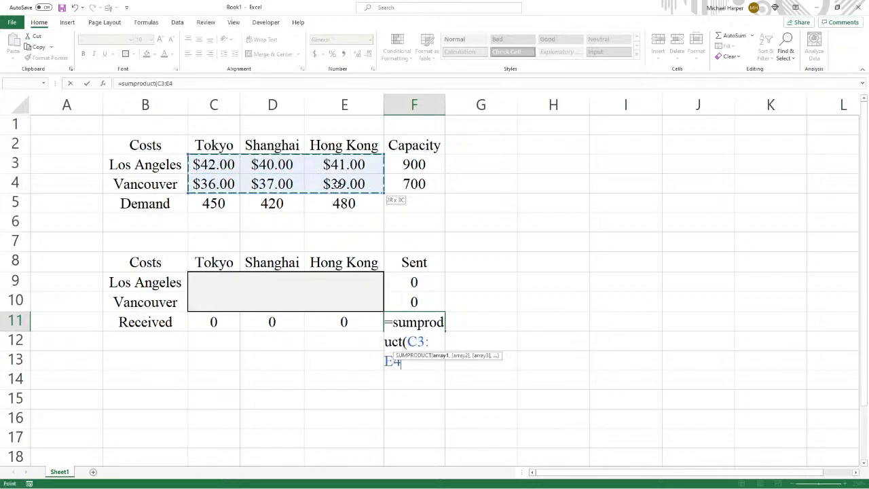
{"action": "left_click", "coordinate": [213, 282]}
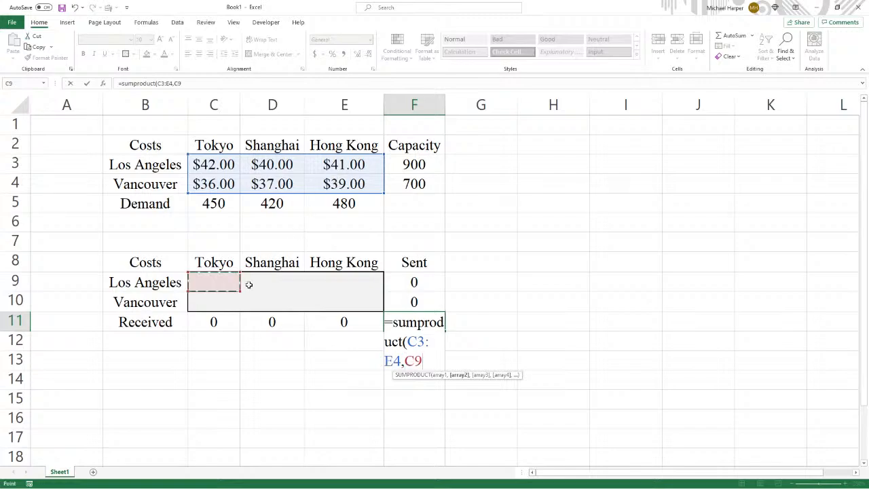
{"action": "left_click_drag", "start_coordinate": [213, 281], "coordinate": [343, 301]}
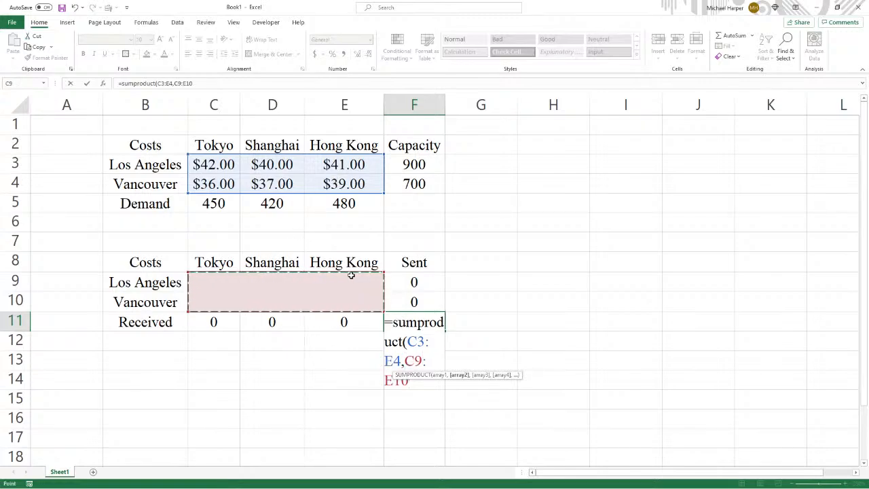
{"action": "key", "text": "Return"}
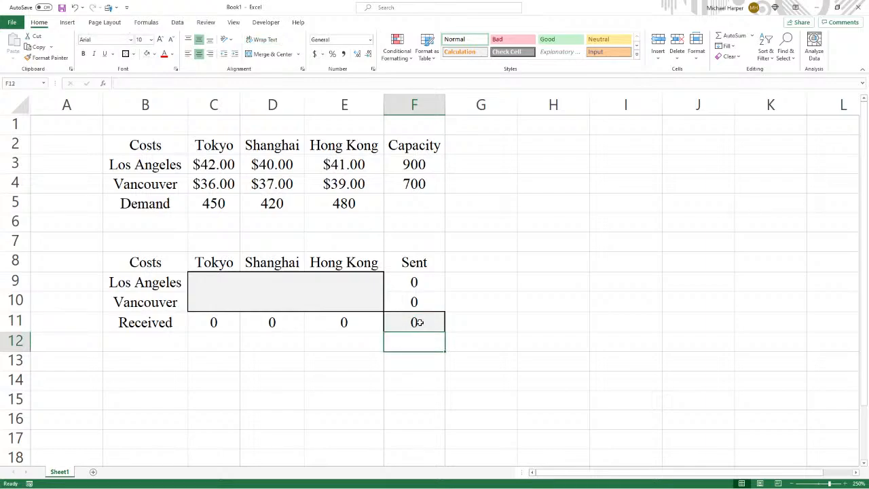
{"action": "left_click", "coordinate": [414, 322]}
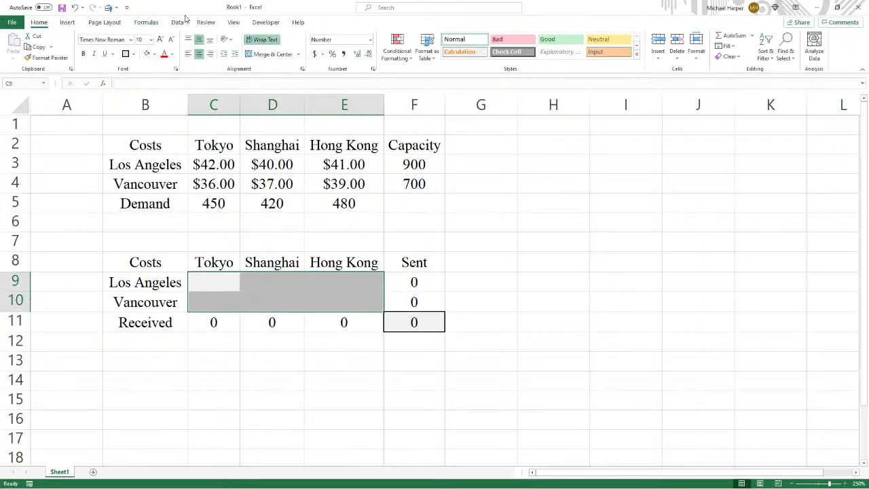
- In Solver, set objective $F$11 to Min with variable cells $C$9:$E$10
{"action": "left_click", "coordinate": [177, 22]}
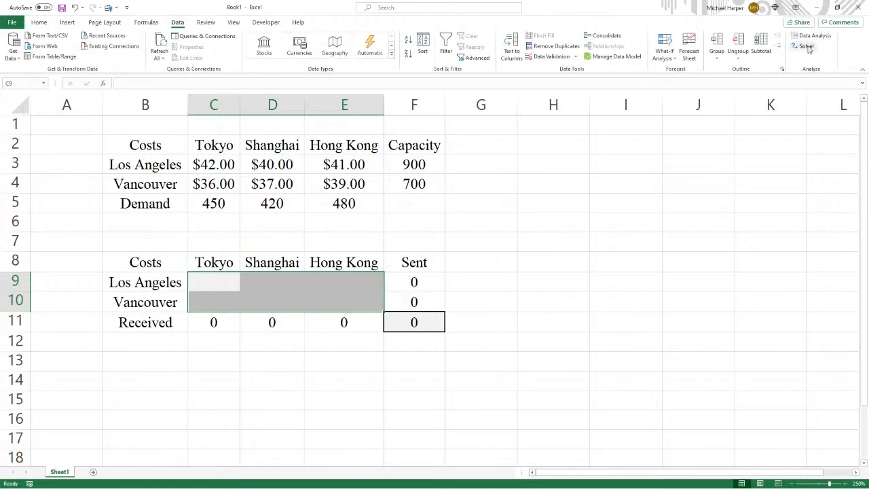
{"action": "left_click", "coordinate": [806, 47]}
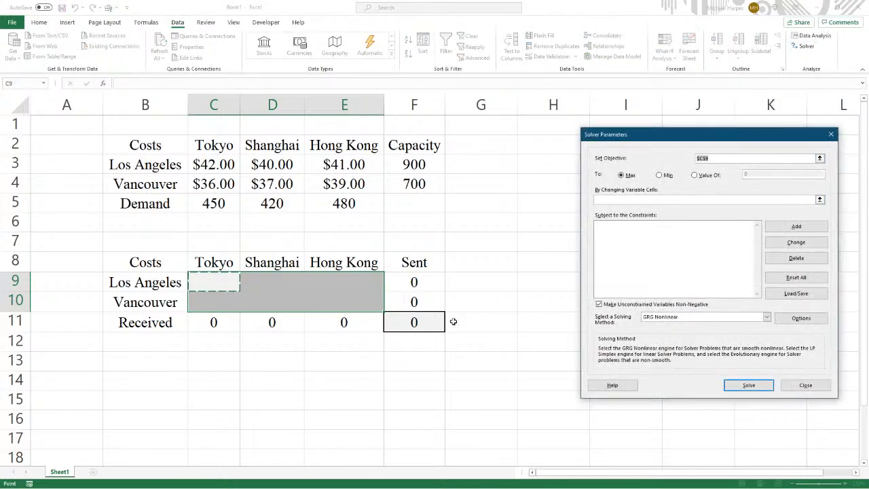
{"action": "left_click", "coordinate": [414, 322]}
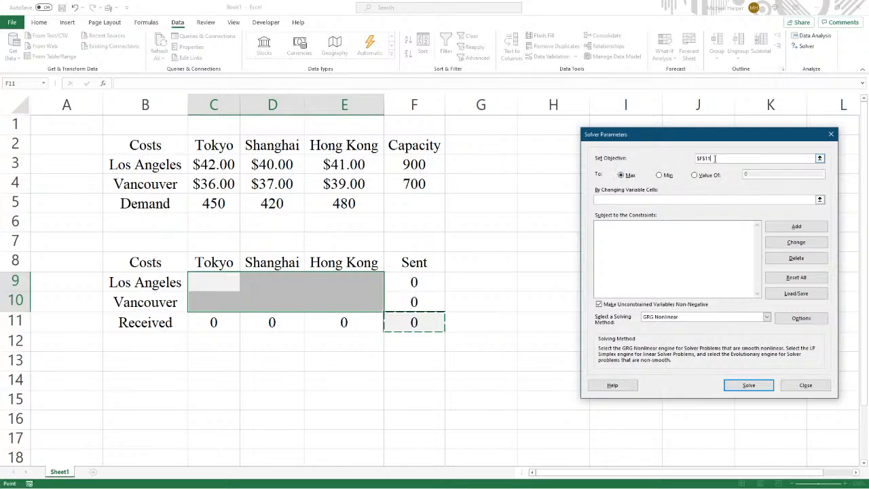
{"action": "left_click", "coordinate": [659, 173]}
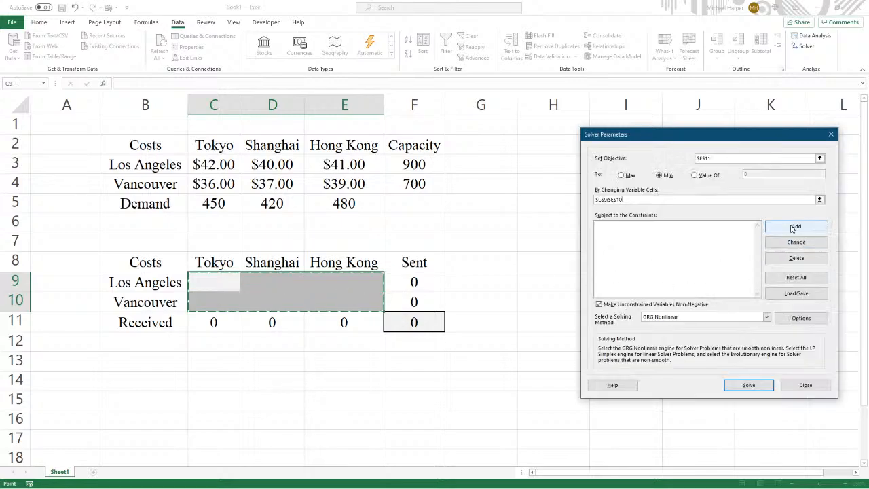
- Add constraints $C$11:$E$11 >= $C$5:$E$5 and $F$9:$F$10 <= $F$3:$F$4
{"action": "left_click", "coordinate": [796, 225]}
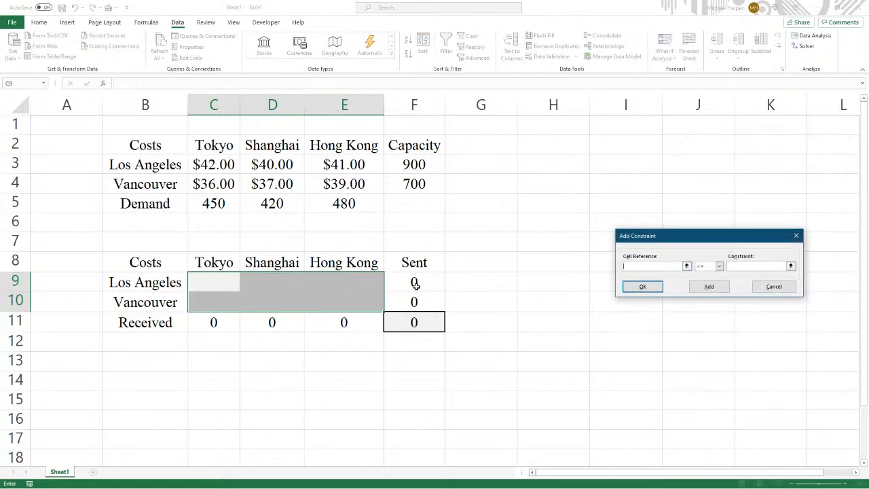
{"action": "left_click_drag", "start_coordinate": [415, 282], "coordinate": [414, 302]}
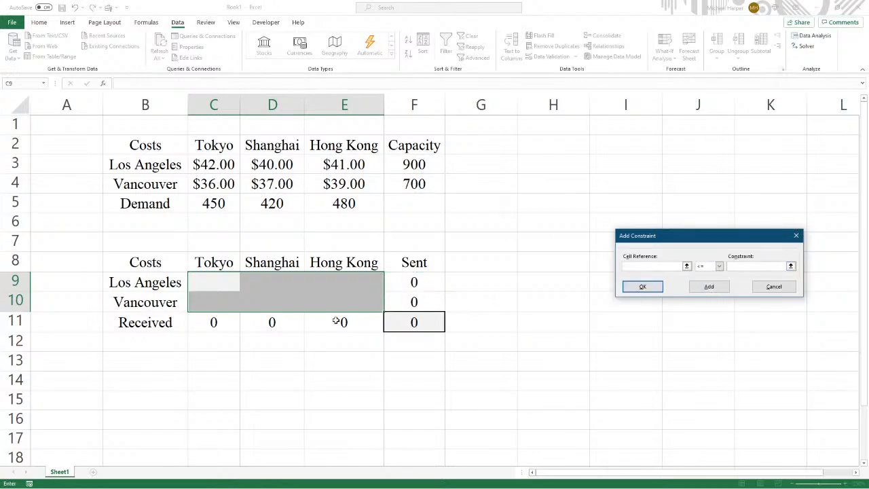
{"action": "left_click_drag", "start_coordinate": [213, 322], "coordinate": [344, 322]}
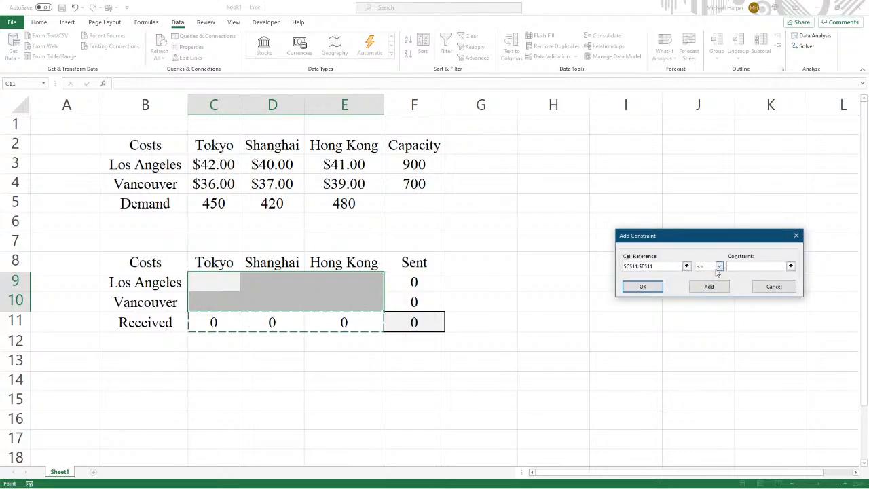
{"action": "left_click", "coordinate": [720, 265]}
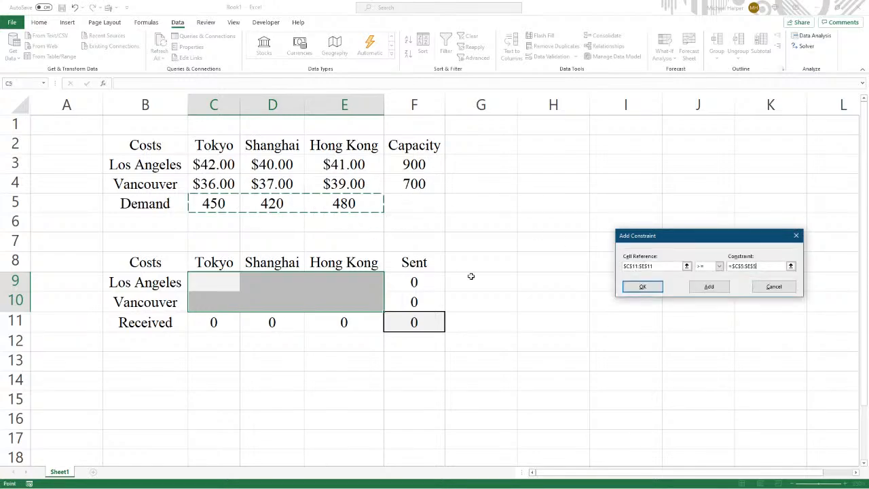
{"action": "left_click", "coordinate": [641, 285]}
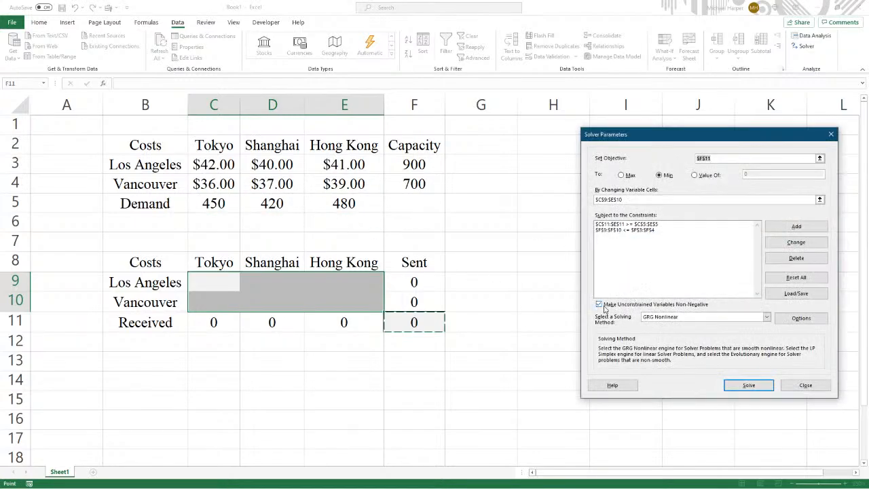
- Choose the Simplex LP method and run Solver, reaching a total cost of 51930
{"action": "left_click", "coordinate": [766, 317]}
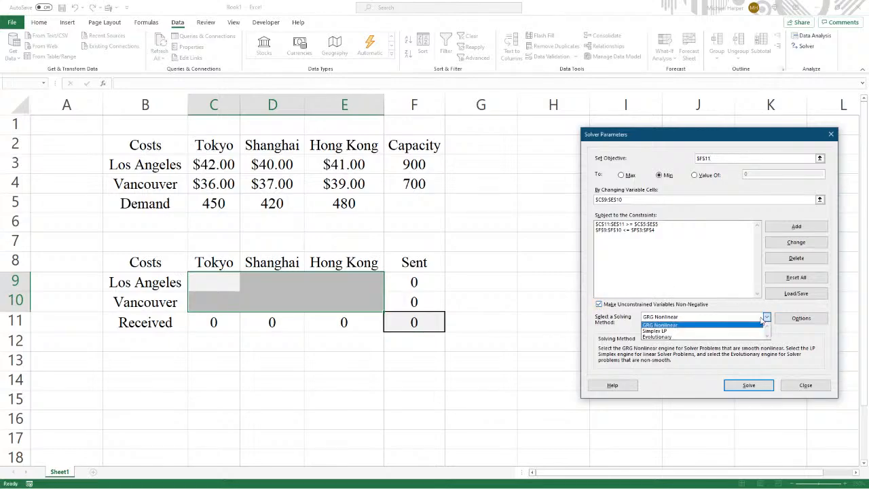
{"action": "left_click", "coordinate": [655, 331]}
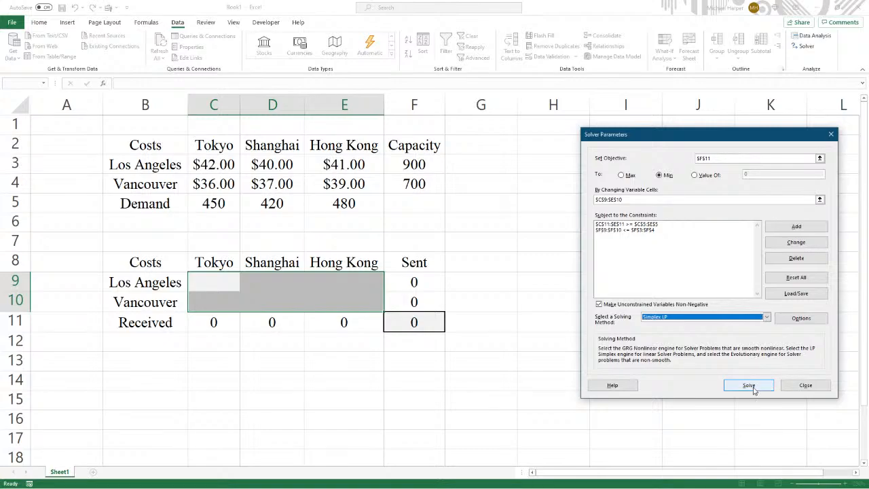
{"action": "left_click", "coordinate": [748, 385]}
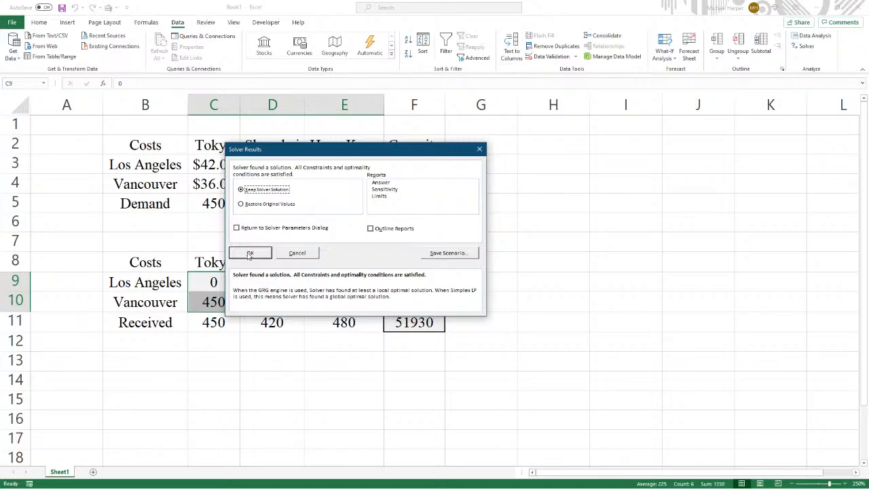
- Keep the Solver solution of 51930 on the sheet and return to the Word homework
{"action": "left_click", "coordinate": [250, 253]}
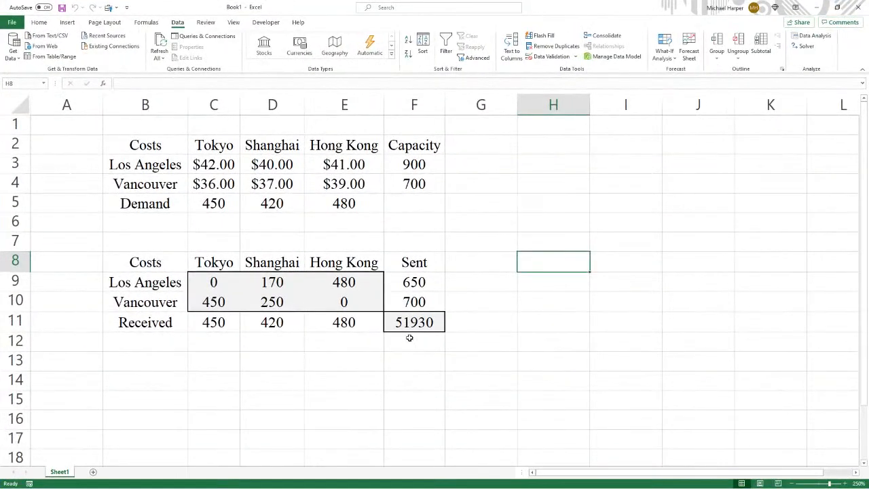
{"action": "left_click", "coordinate": [839, 8]}
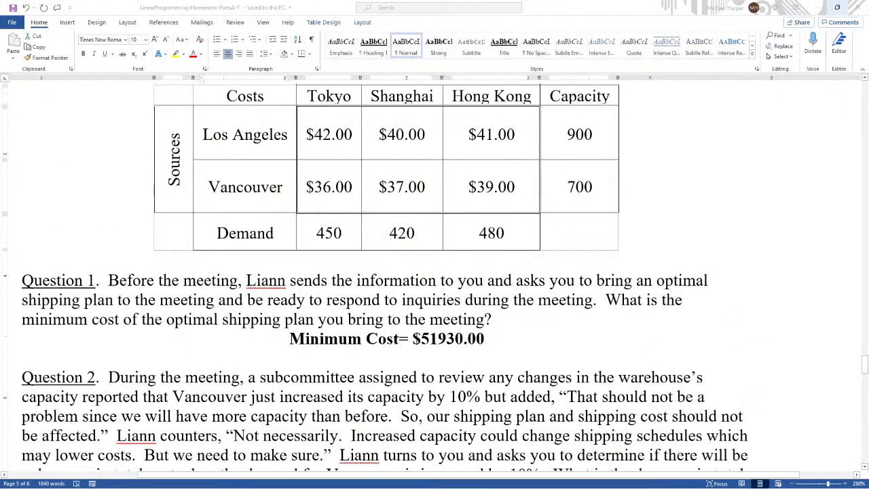
- Scroll to Question 2 and mark the sentences about Vancouver's capacity changing schedules
{"action": "scroll", "scroll_direction": "down", "scroll_amount": 3}
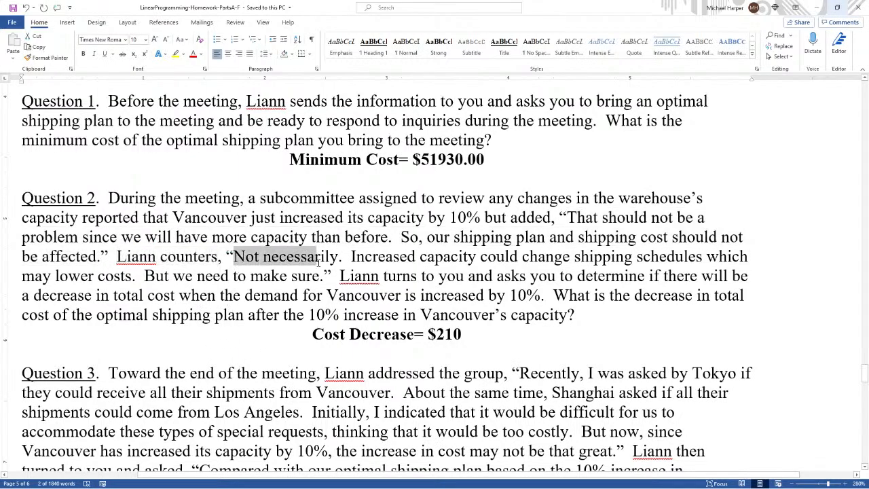
{"action": "double_click", "coordinate": [412, 255]}
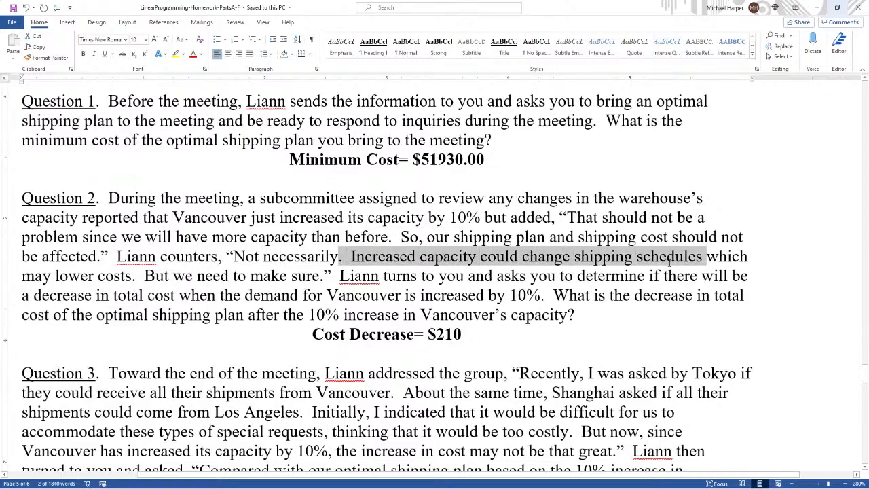
{"action": "left_click_drag", "start_coordinate": [703, 255], "coordinate": [136, 276]}
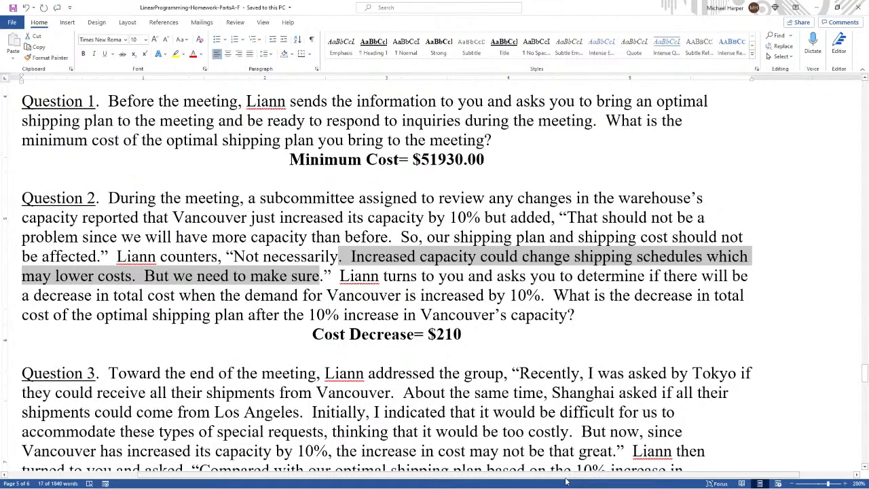
{"action": "mouse_move", "coordinate": [567, 478]}
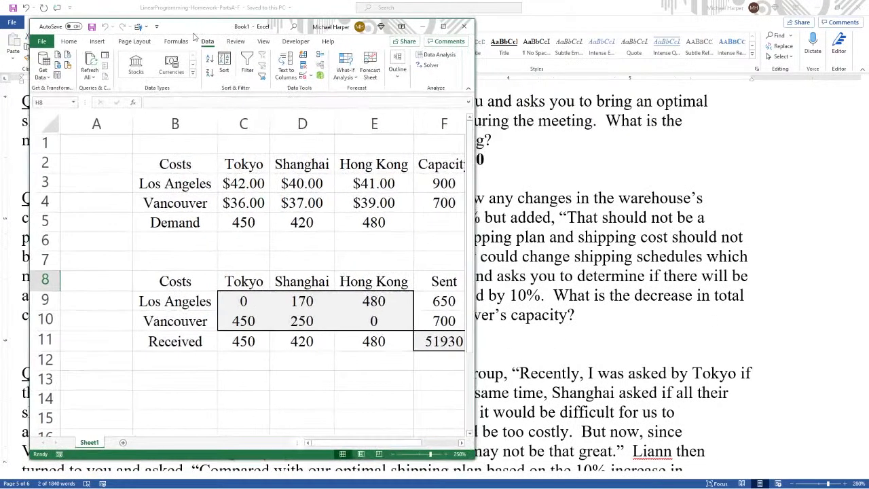
- Change Vancouver's capacity in F4 from 700 to 770
{"action": "left_click", "coordinate": [443, 26]}
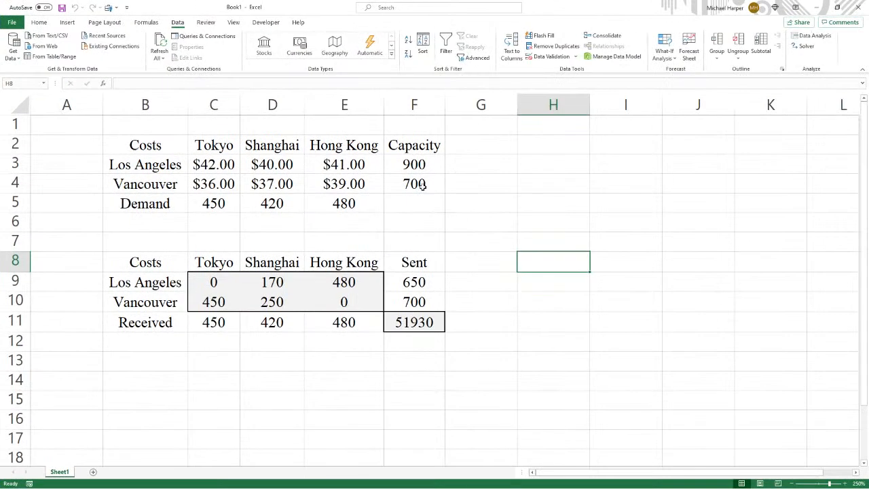
{"action": "left_click", "coordinate": [414, 183]}
{"action": "type", "text": "770"}
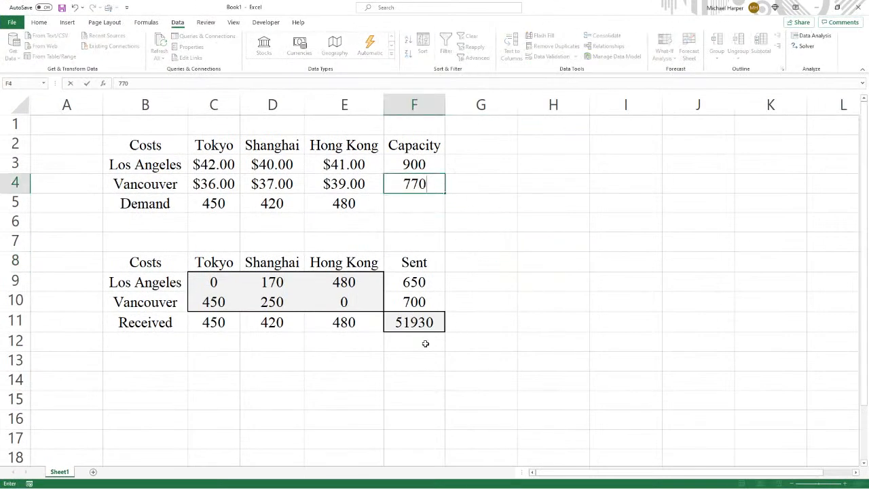
{"action": "key", "text": "Return"}
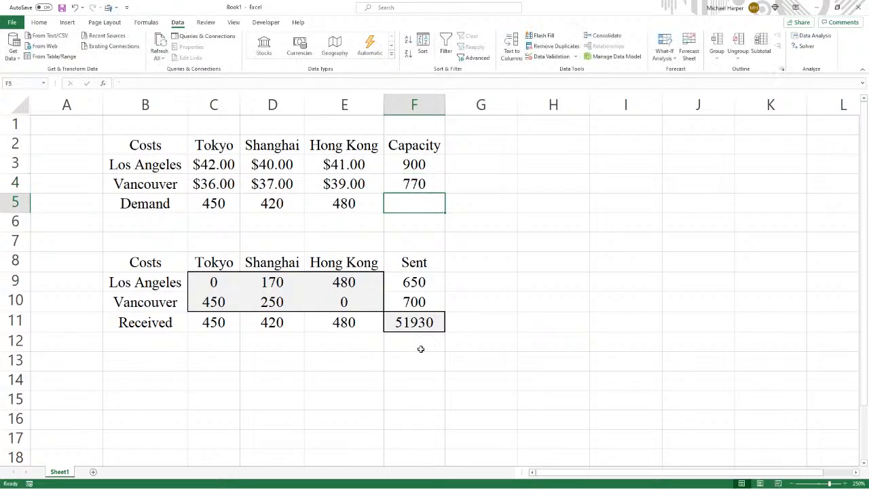
{"action": "mouse_move", "coordinate": [551, 271]}
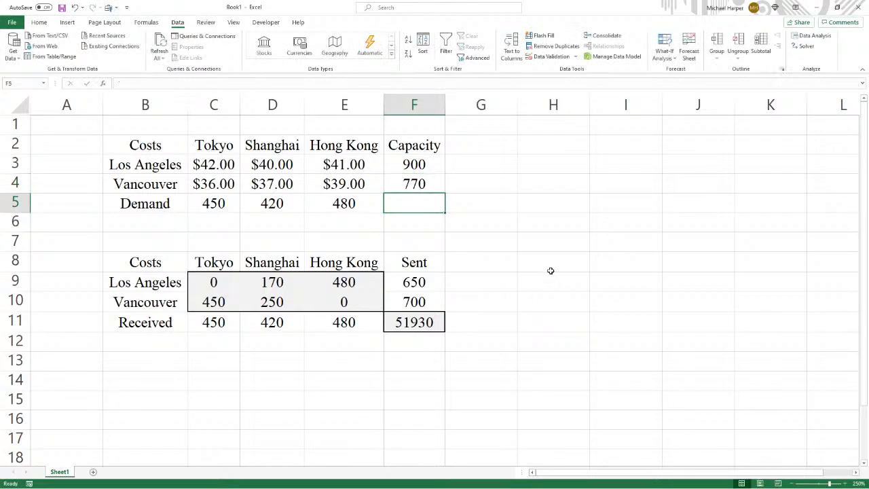
- Label a Current Cost cell and paste the 51930 total from F11 into H9 as a value
{"action": "left_click", "coordinate": [553, 261]}
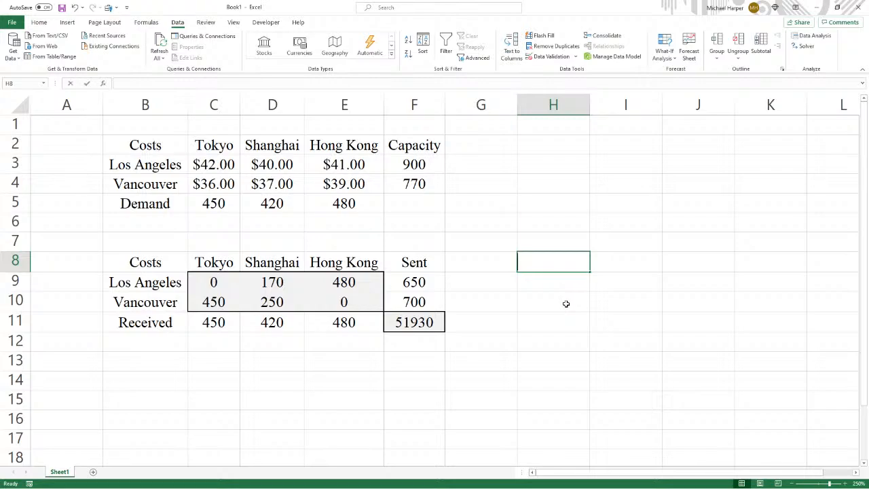
{"action": "type", "text": "Curen"}
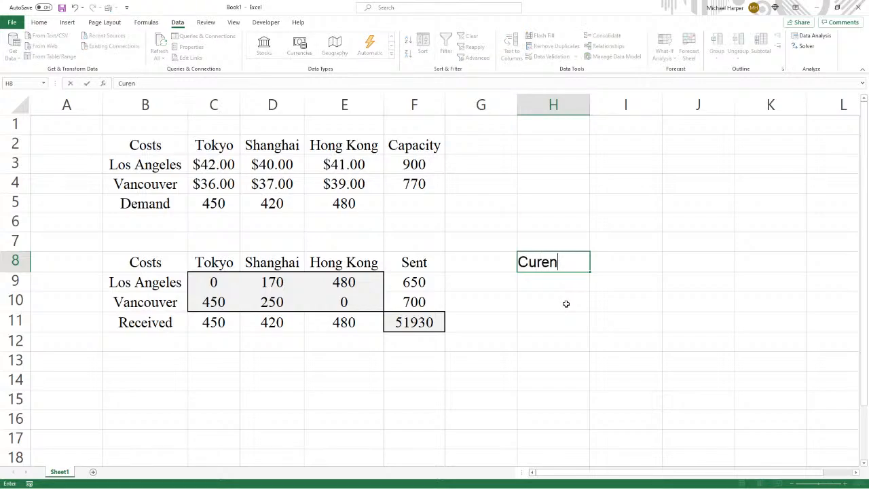
{"action": "key", "text": "Return"}
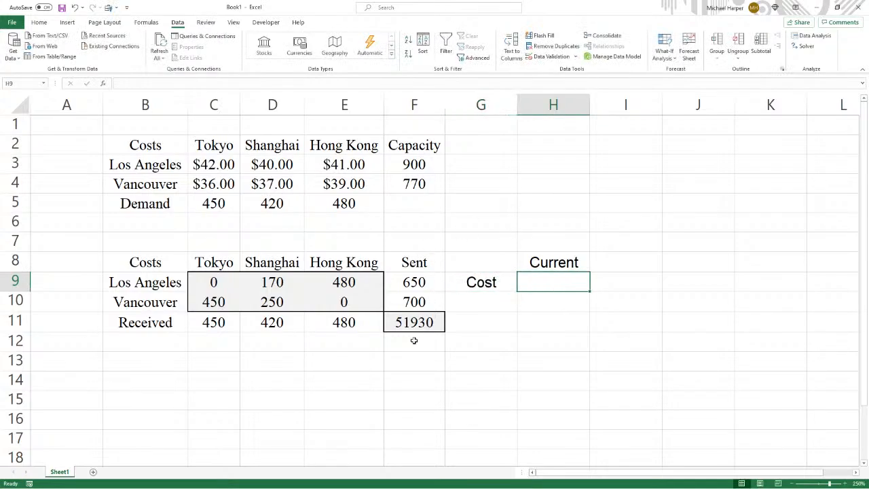
{"action": "left_click", "coordinate": [414, 321]}
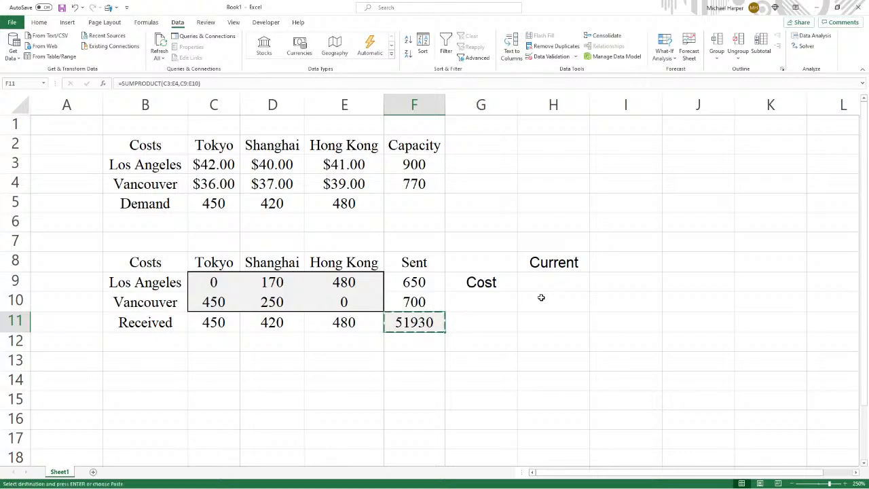
{"action": "right_click", "coordinate": [553, 281]}
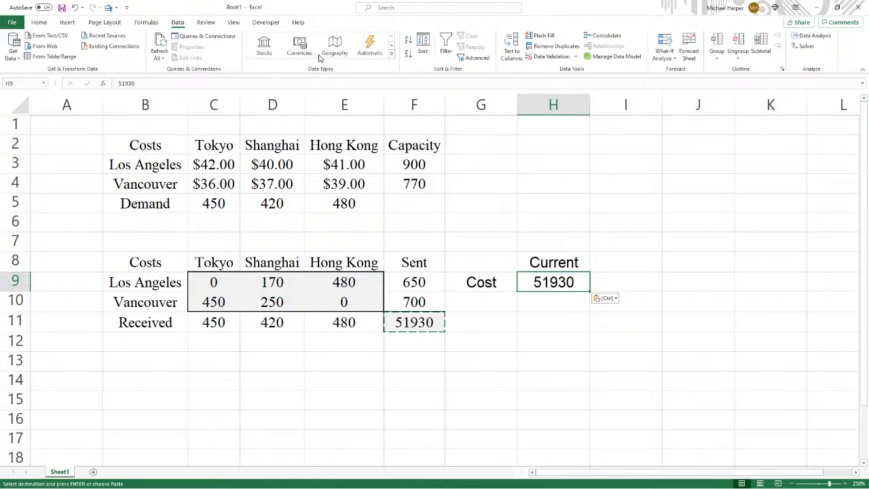
- Run Solver again and keep the cheaper 51720 solution with Vancouver shipping 770
{"action": "left_click", "coordinate": [806, 46]}
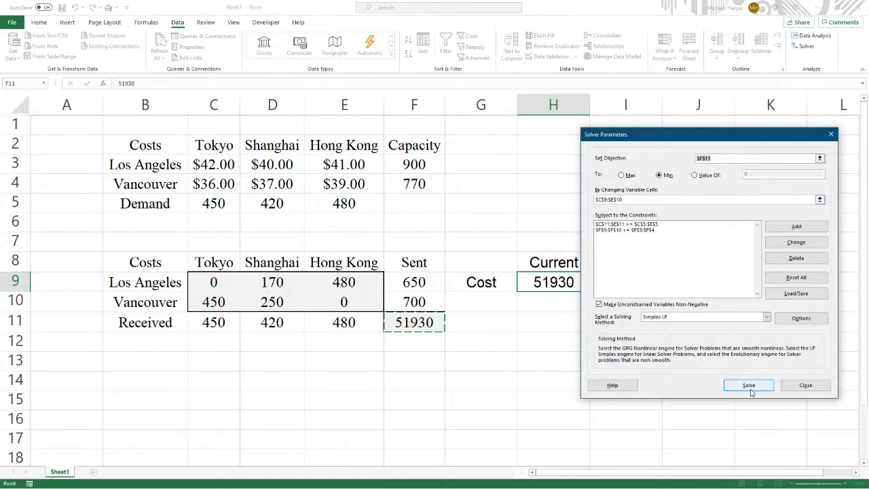
{"action": "left_click", "coordinate": [748, 386]}
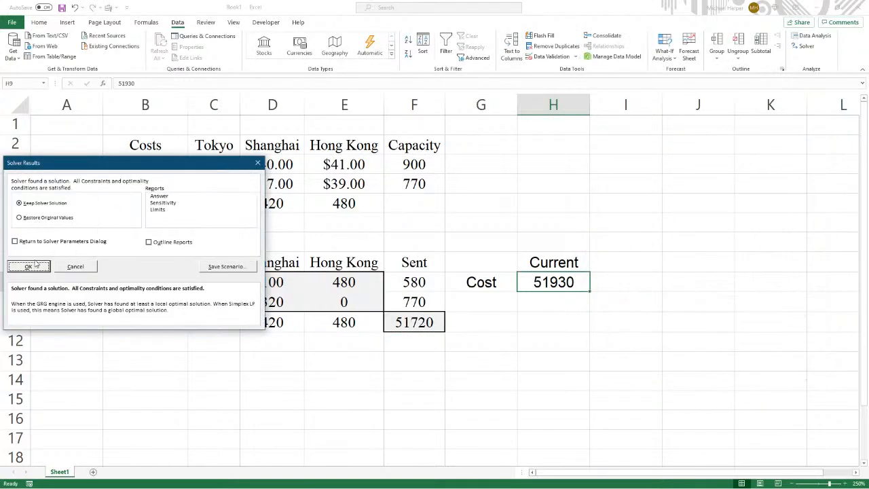
{"action": "left_click", "coordinate": [28, 265]}
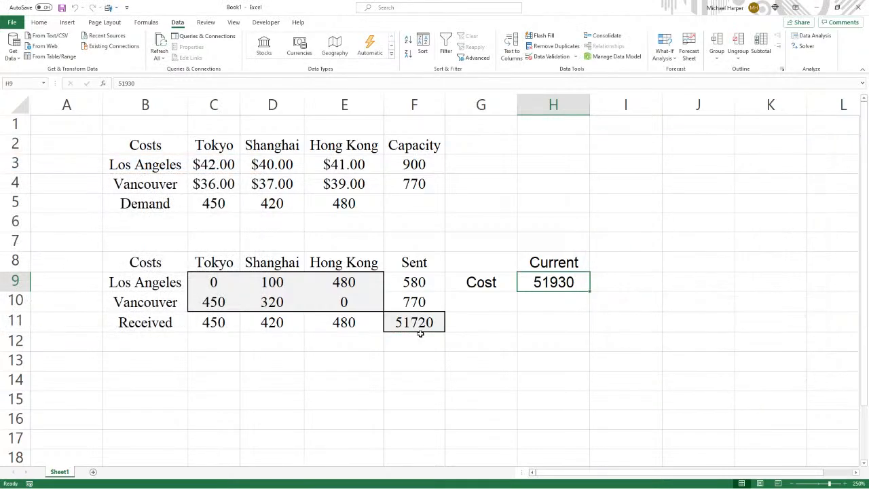
{"action": "left_click", "coordinate": [480, 298]}
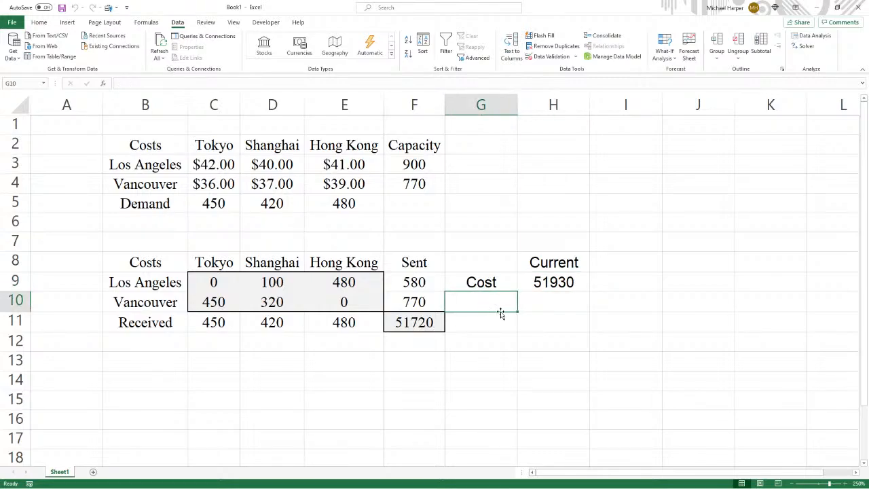
- Label G10 Inc.Cap. and paste the 51720 total into H10 as a value
{"action": "type", "text": "Inc."}
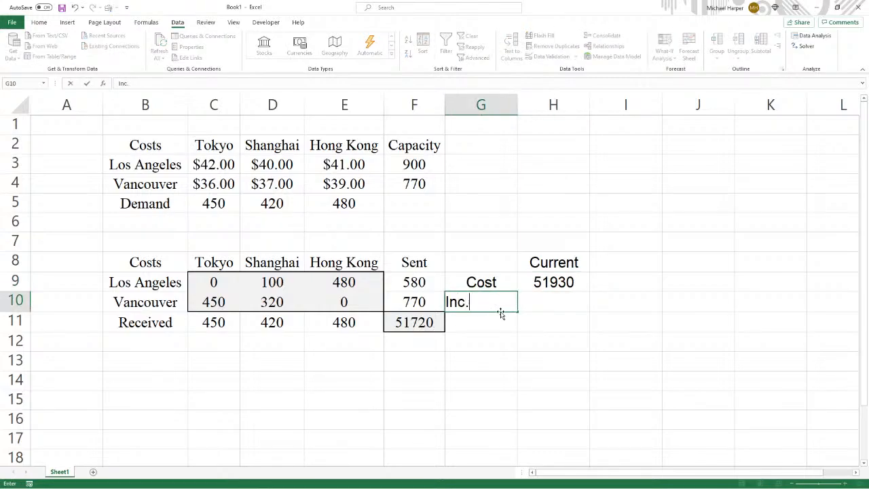
{"action": "type", "text": "Cap."}
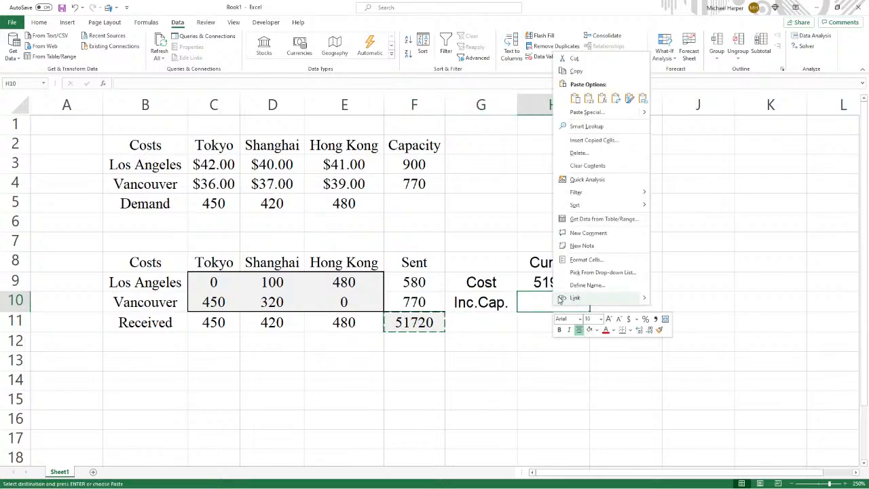
{"action": "left_click", "coordinate": [576, 98]}
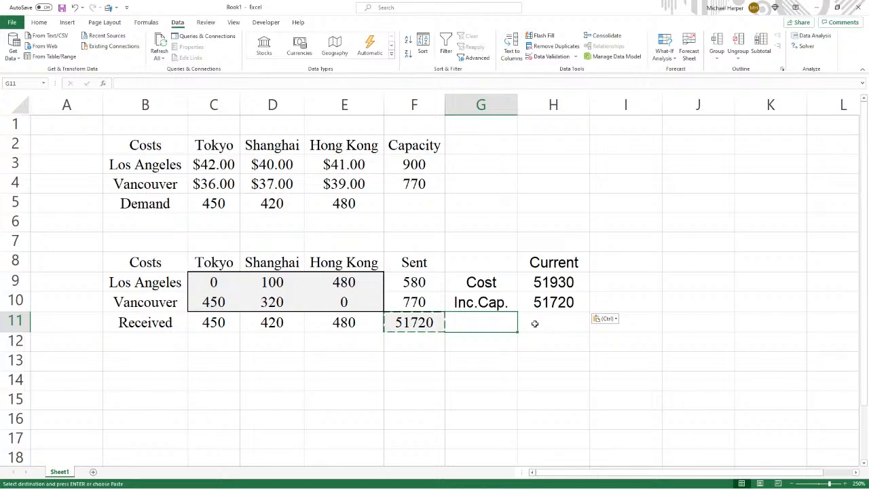
- Label G11 Diff. and start the difference formula referencing the current cost H9
{"action": "type", "text": "Diff."}
{"action": "left_click", "coordinate": [552, 322]}
{"action": "type", "text": "="}
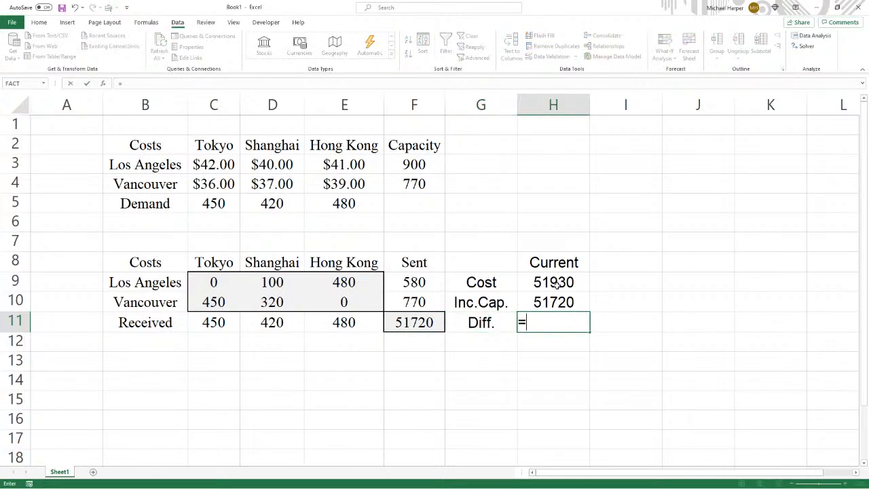
{"action": "left_click", "coordinate": [552, 281]}
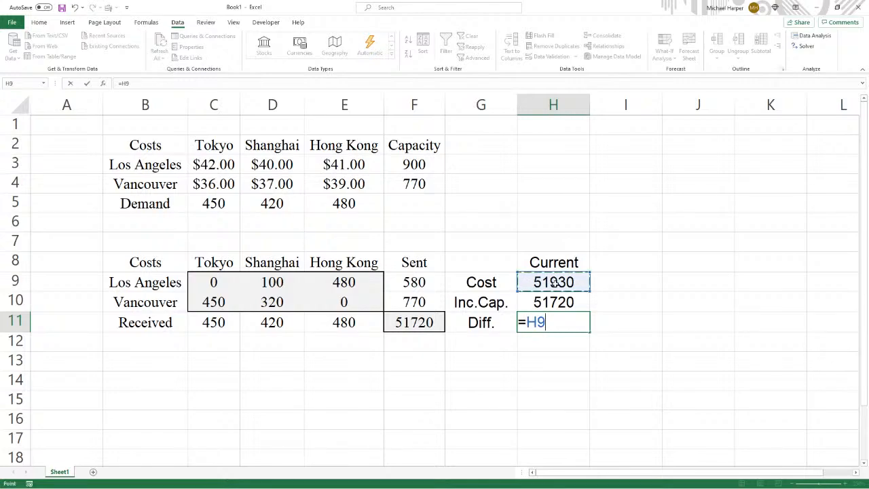
{"action": "key", "text": "Return"}
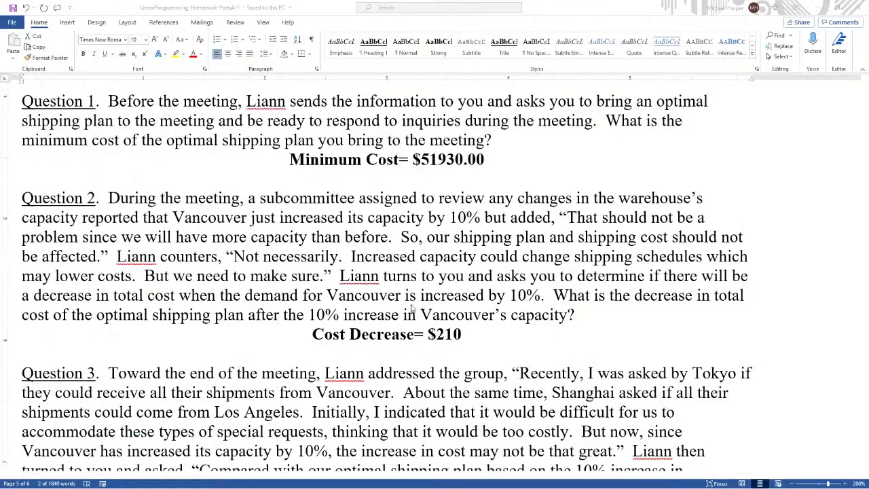
- Read Questions 2 and 3 in Word, marking the Vancouver, Tokyo and Shanghai sentences
{"action": "scroll", "scroll_direction": "down", "scroll_amount": 3}
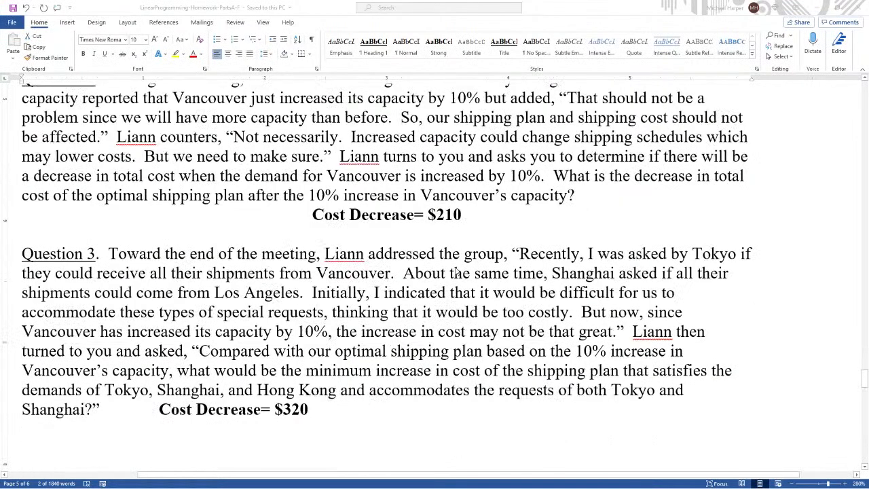
{"action": "scroll", "scroll_direction": "down", "scroll_amount": 3}
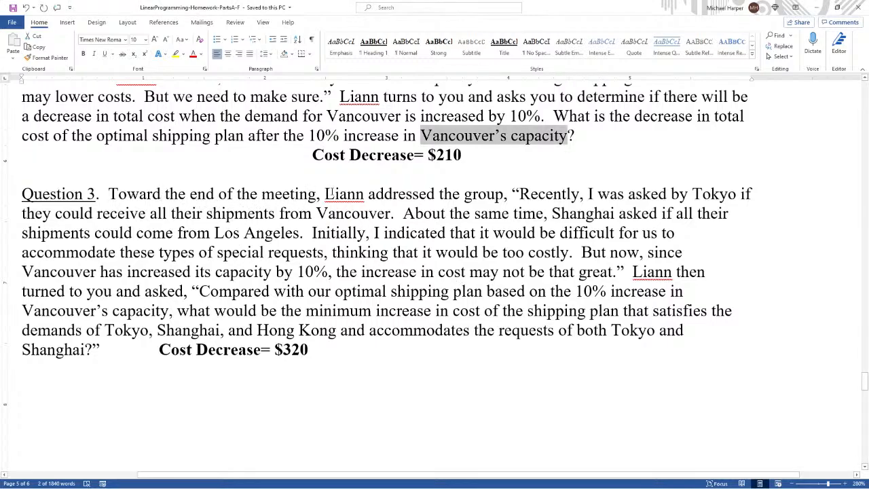
{"action": "left_click_drag", "start_coordinate": [325, 193], "coordinate": [504, 193]}
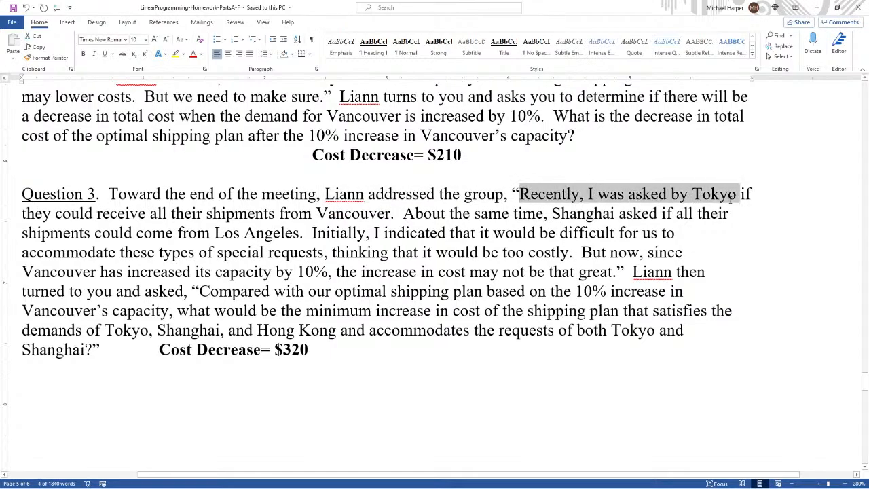
{"action": "left_click_drag", "start_coordinate": [733, 192], "coordinate": [165, 213]}
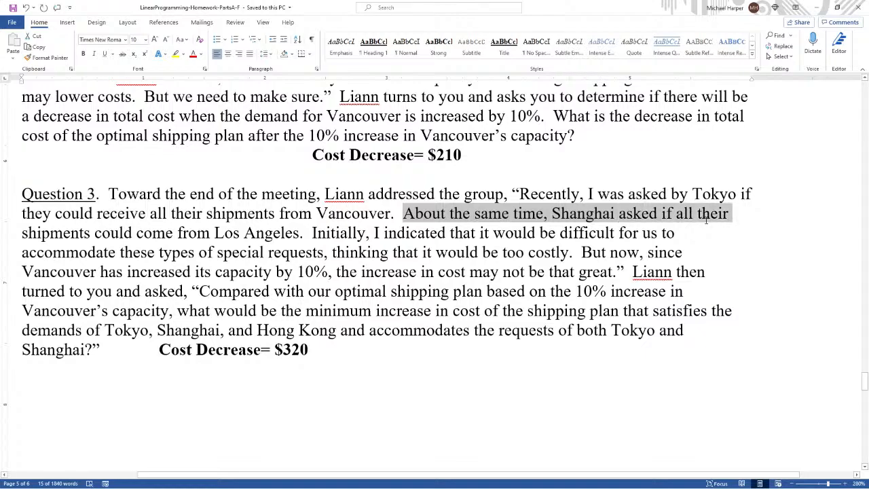
{"action": "left_click_drag", "start_coordinate": [727, 213], "coordinate": [301, 234]}
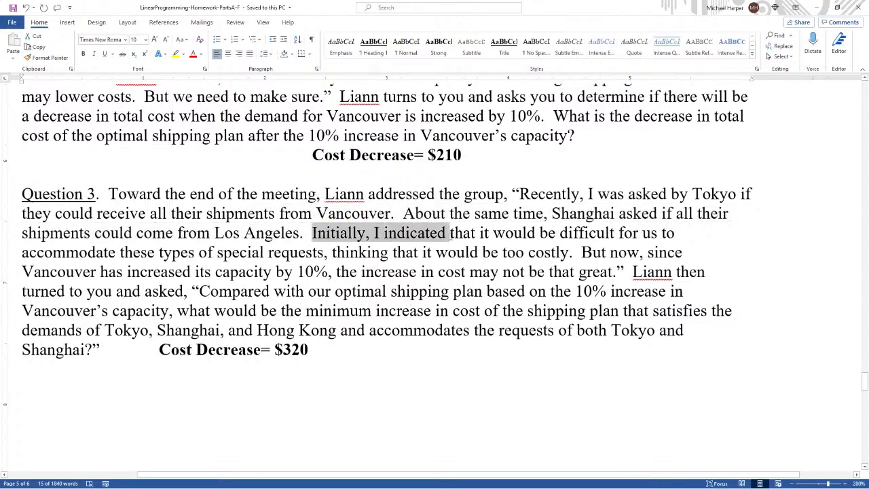
{"action": "left_click_drag", "start_coordinate": [446, 233], "coordinate": [114, 251]}
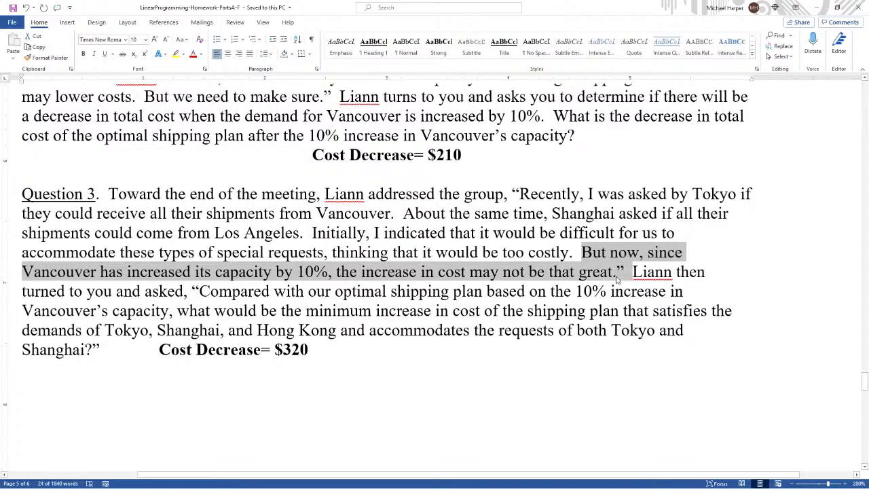
{"action": "left_click", "coordinate": [587, 261]}
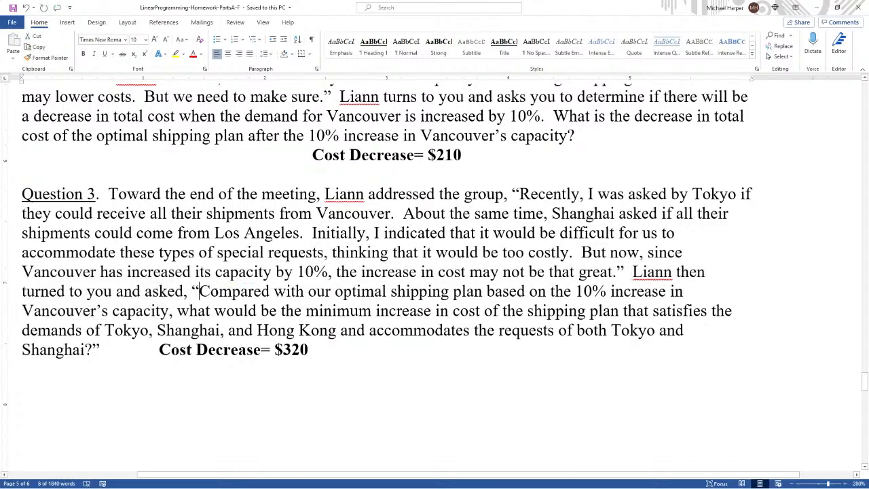
{"action": "left_click_drag", "start_coordinate": [198, 291], "coordinate": [526, 291]}
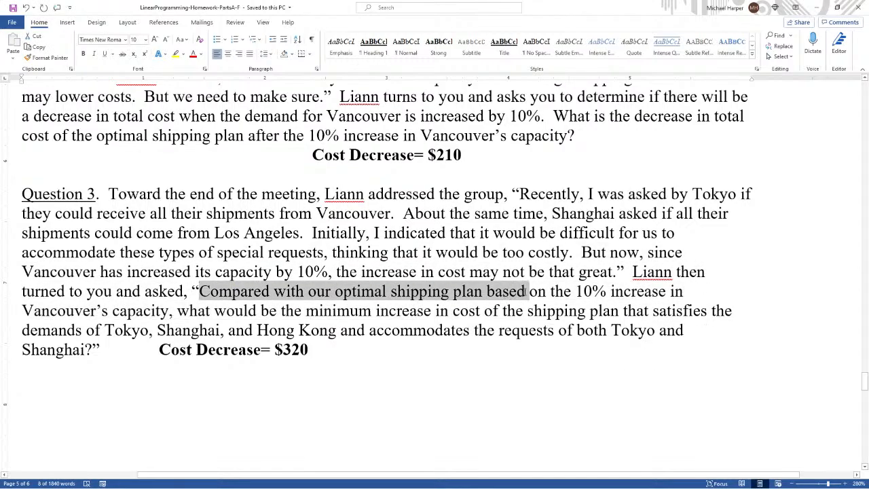
- Copy the Tokyo and Shanghai request sentences below and trim them to short notes
{"action": "left_click_drag", "start_coordinate": [523, 291], "coordinate": [172, 310]}
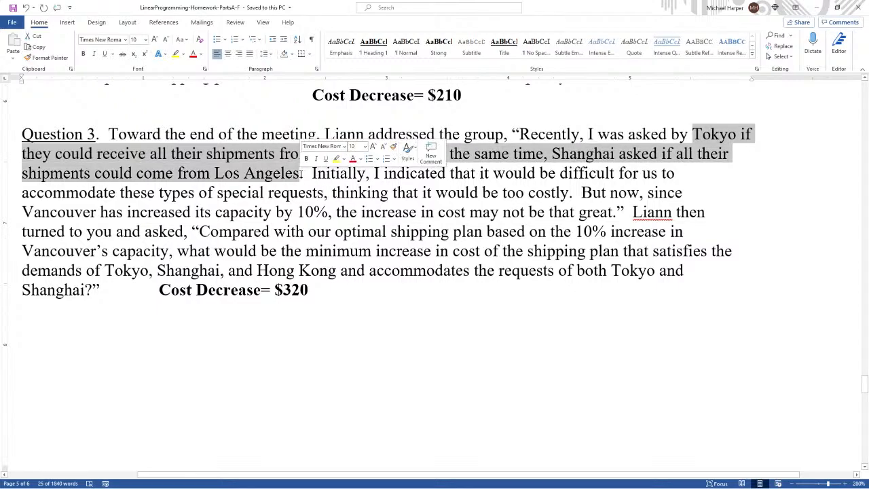
{"action": "left_click", "coordinate": [207, 311]}
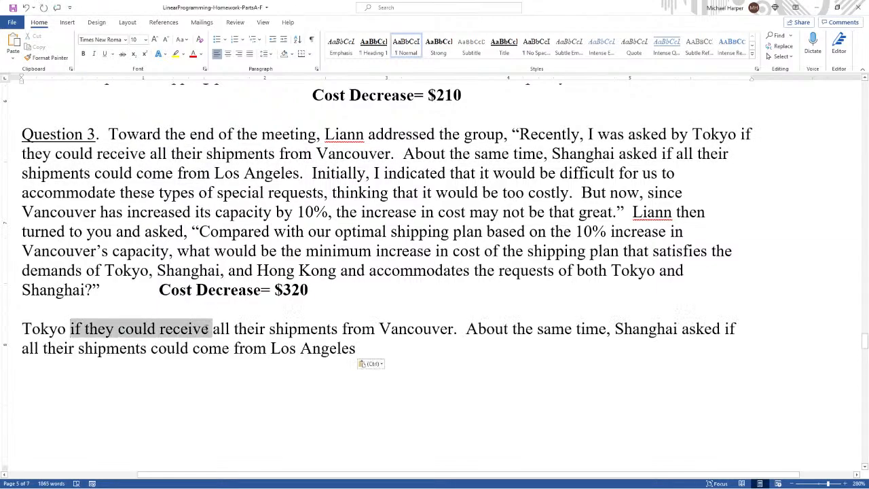
{"action": "key", "text": "Delete"}
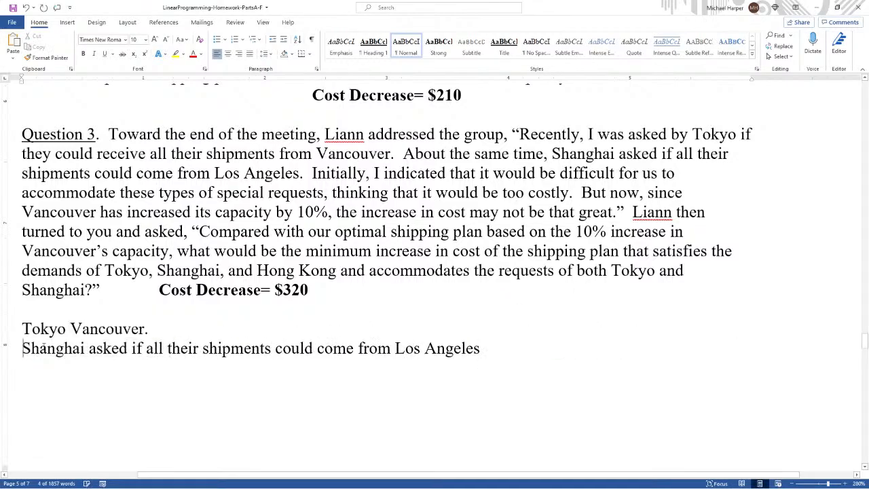
{"action": "left_click_drag", "start_coordinate": [88, 348], "coordinate": [356, 347]}
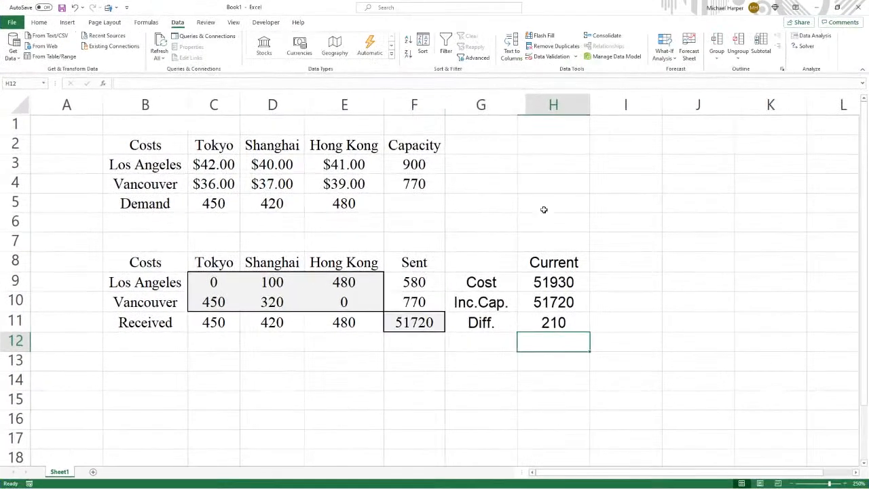
{"action": "mouse_move", "coordinate": [152, 383]}
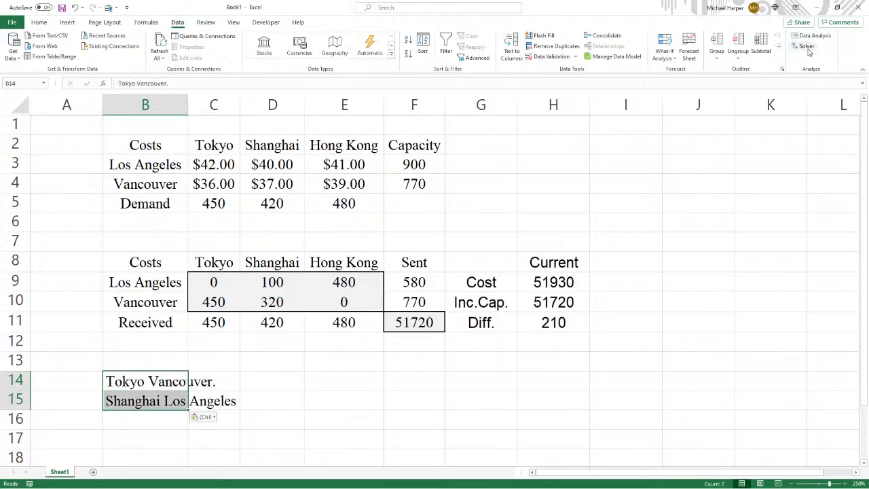
- Bring up the Solver Parameters dialog from the Data tab
{"action": "left_click", "coordinate": [807, 46]}
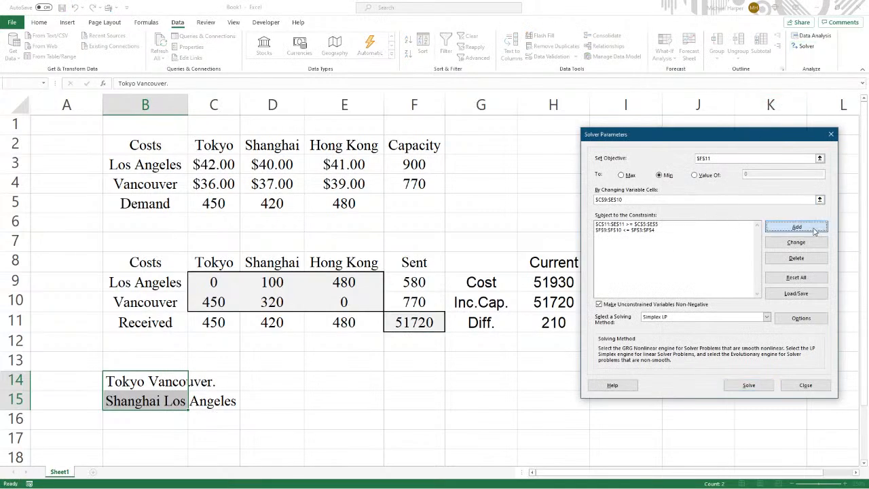
- Add the constraint $C$10 = $C$5 so Vancouver supplies all of Tokyo's demand
{"action": "left_click", "coordinate": [796, 226]}
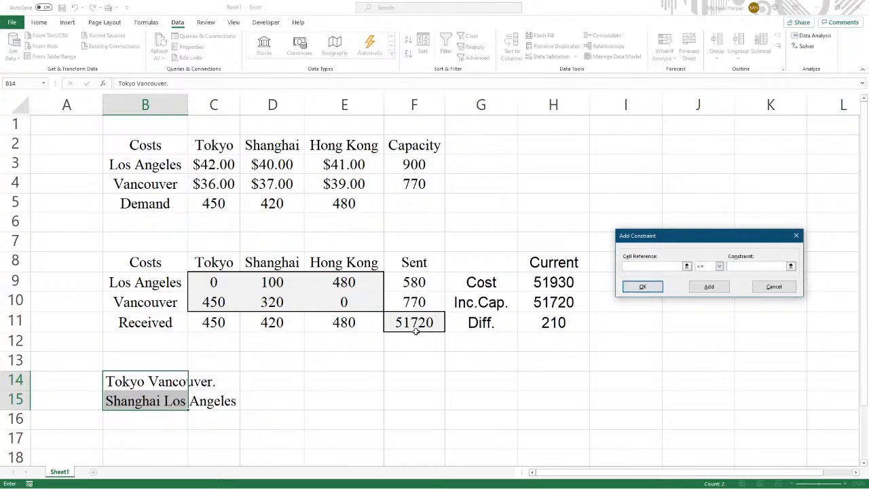
{"action": "mouse_move", "coordinate": [233, 278]}
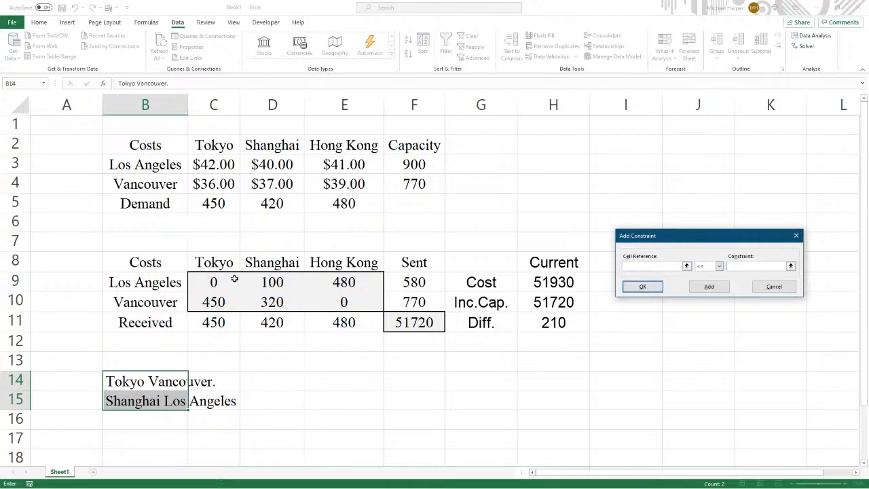
{"action": "left_click", "coordinate": [213, 281]}
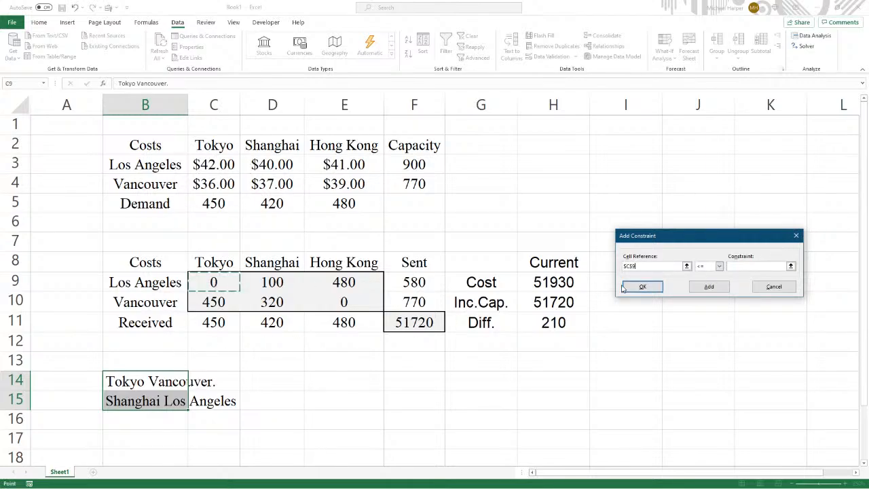
{"action": "left_click", "coordinate": [720, 265]}
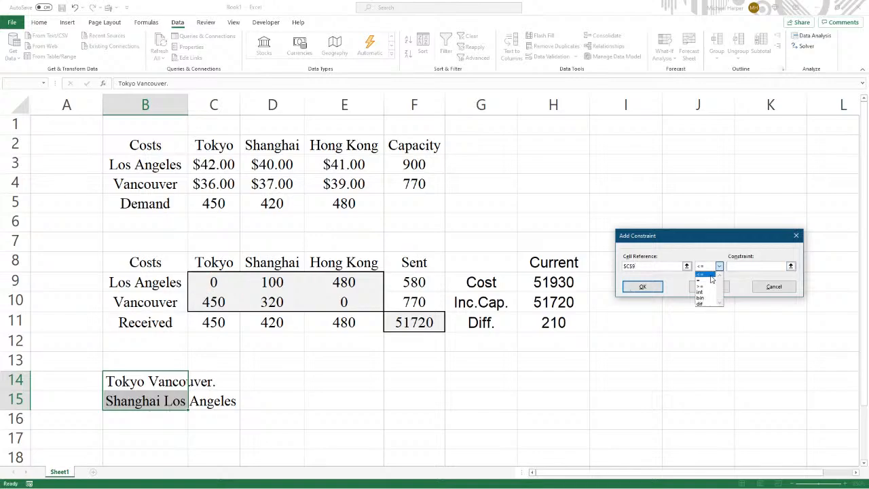
{"action": "left_click", "coordinate": [700, 274]}
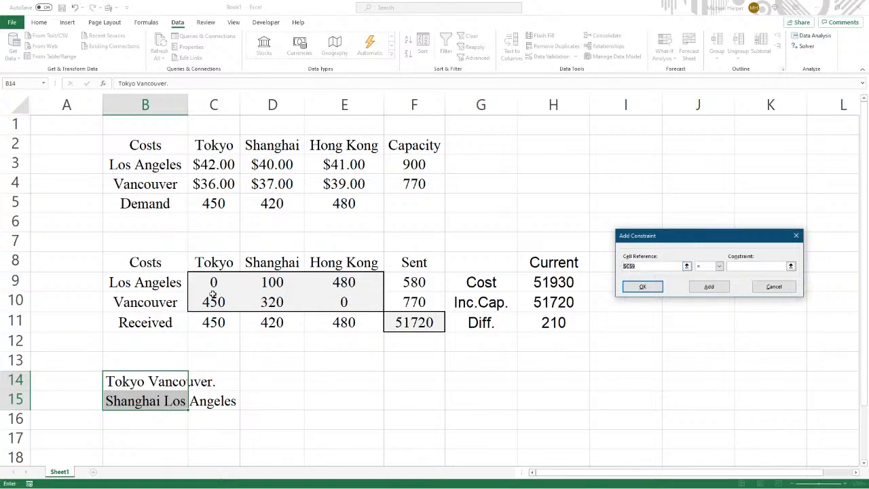
{"action": "left_click", "coordinate": [213, 302]}
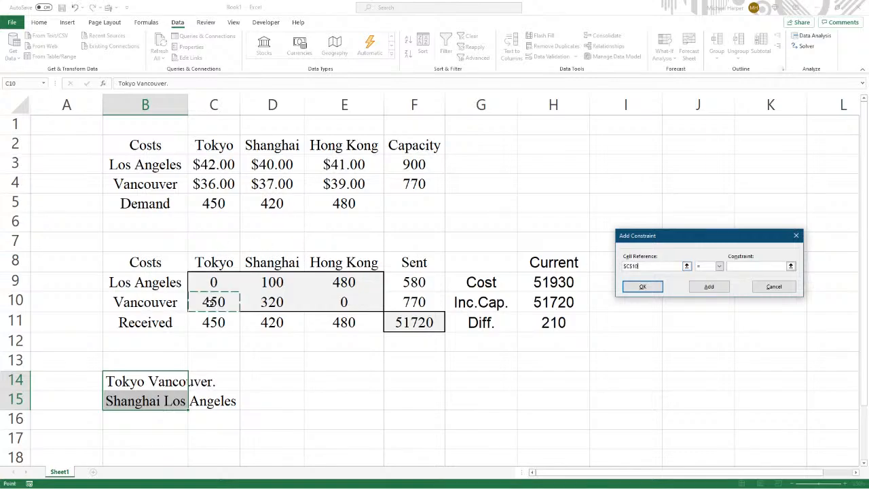
{"action": "left_click", "coordinate": [753, 264]}
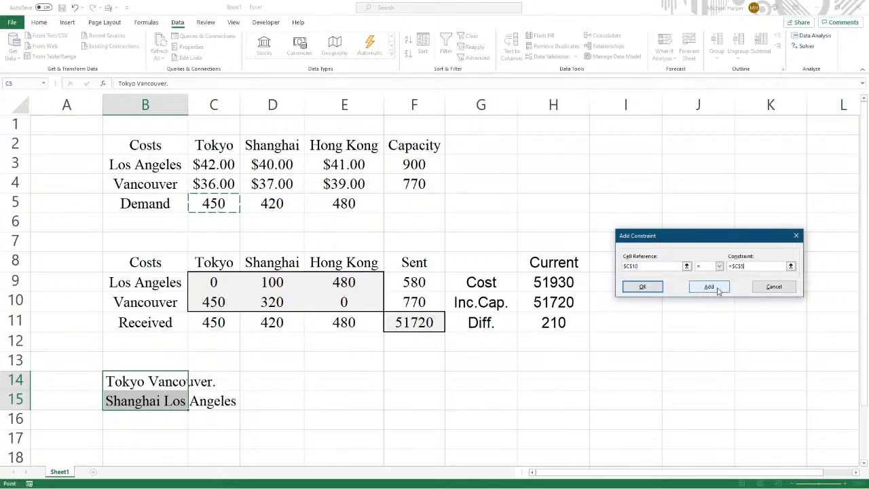
{"action": "left_click", "coordinate": [709, 286]}
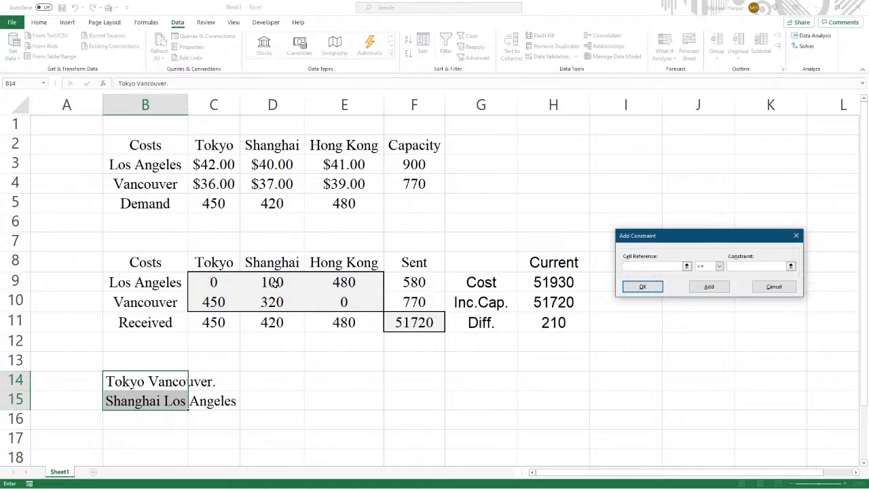
- Add the constraint $D$9 = $D$5 so Los Angeles supplies all of Shanghai's demand
{"action": "left_click", "coordinate": [272, 281]}
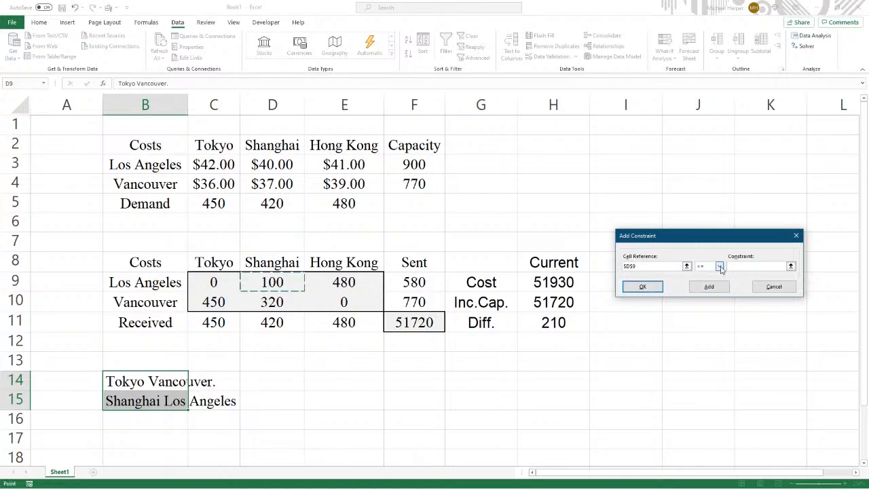
{"action": "left_click", "coordinate": [720, 265]}
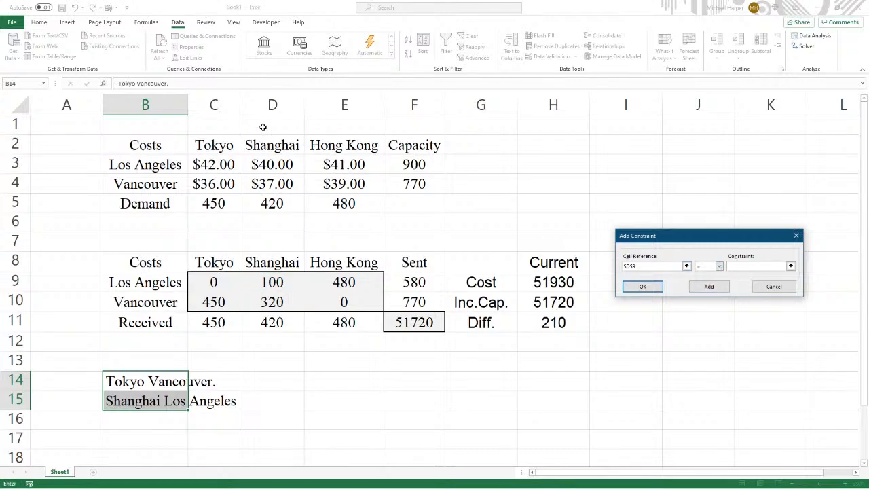
{"action": "left_click", "coordinate": [271, 203]}
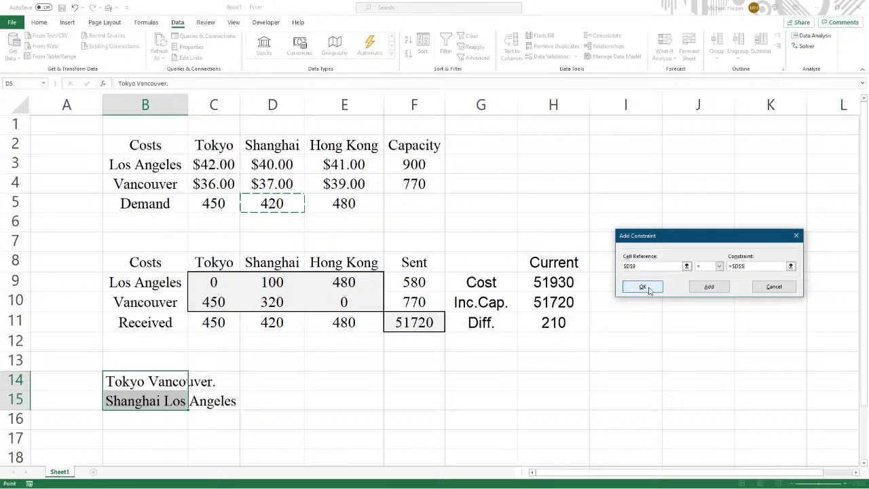
{"action": "left_click", "coordinate": [643, 285]}
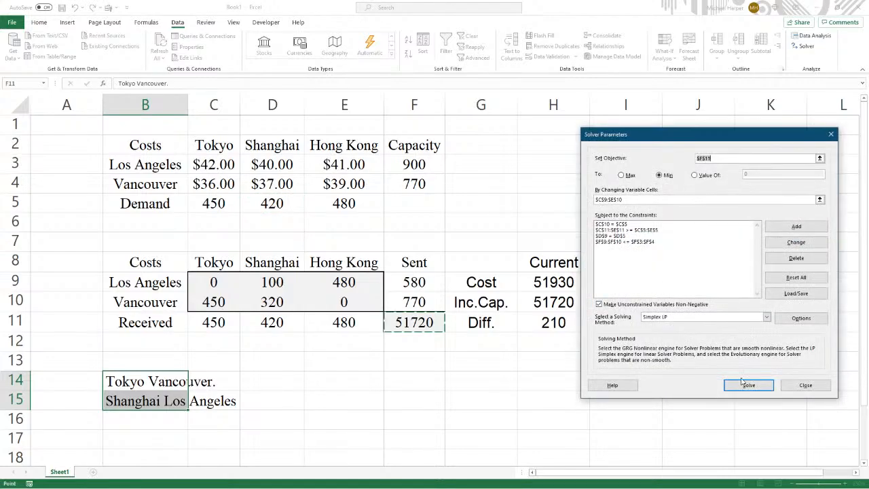
- Solve the constrained model and keep the 52040 plan with Los Angeles shipping 420 to Shanghai
{"action": "left_click", "coordinate": [747, 386]}
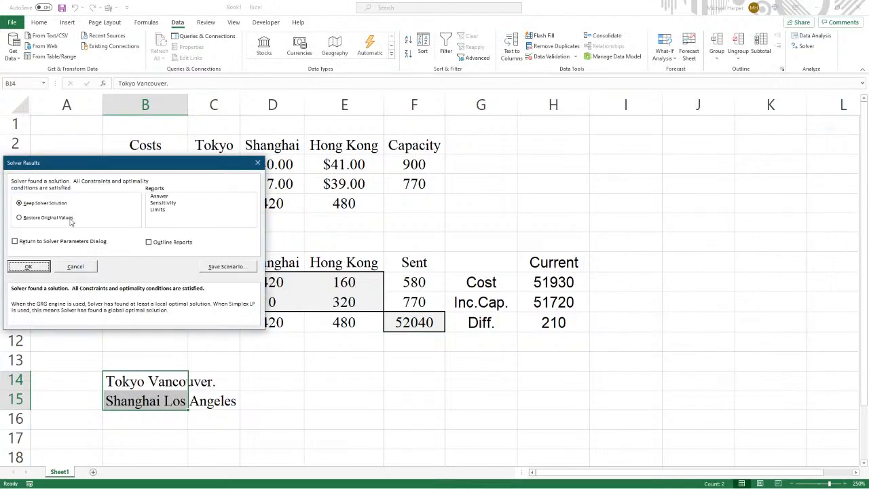
{"action": "left_click", "coordinate": [29, 265]}
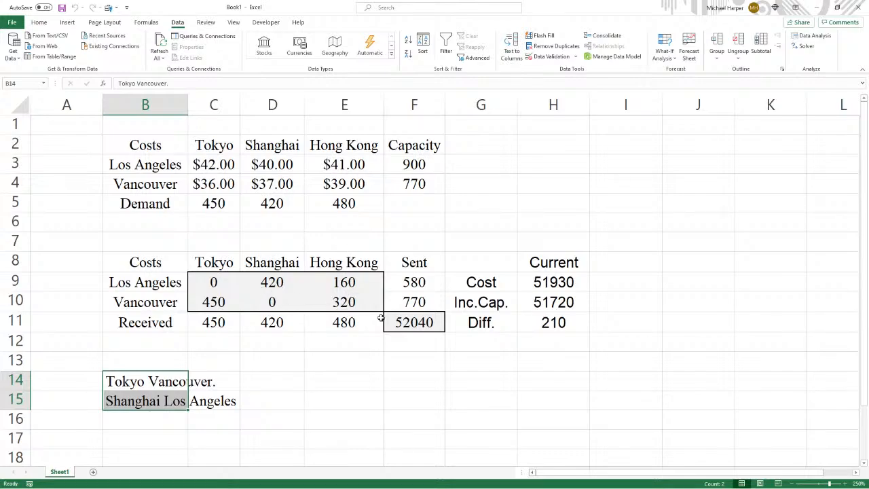
{"action": "left_click", "coordinate": [481, 339]}
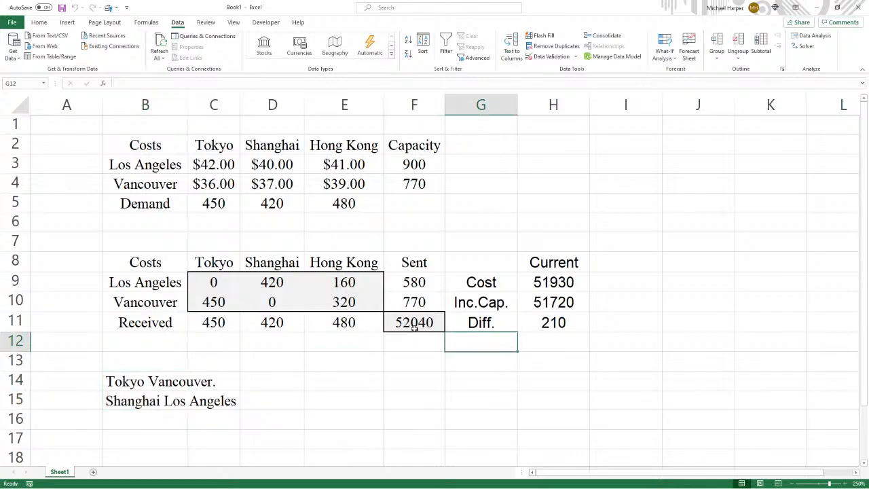
- Enter 52040 in H12 and compute =H12-H10 in I12, giving a 320 increase
{"action": "left_click", "coordinate": [554, 341]}
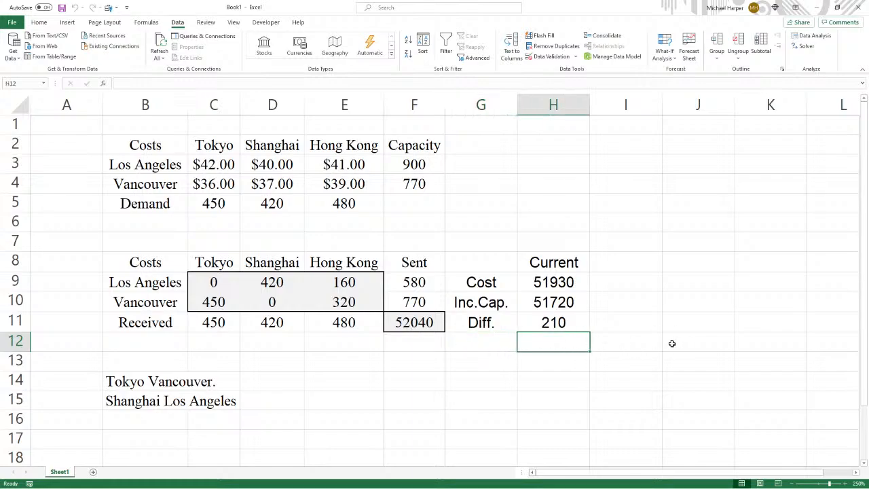
{"action": "type", "text": "5"}
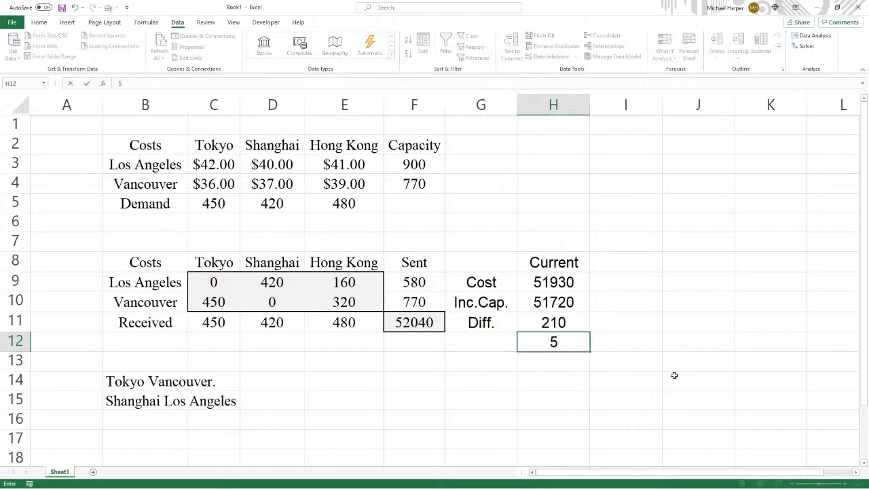
{"action": "key", "text": "Return"}
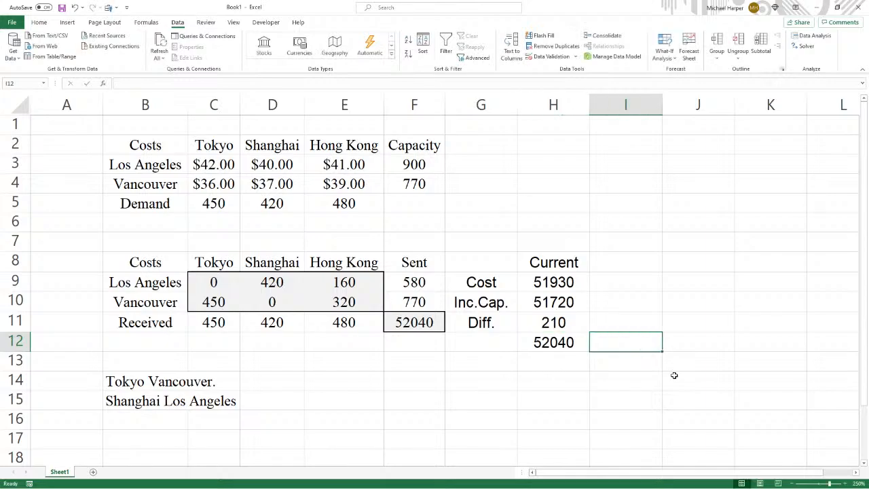
{"action": "type", "text": "="}
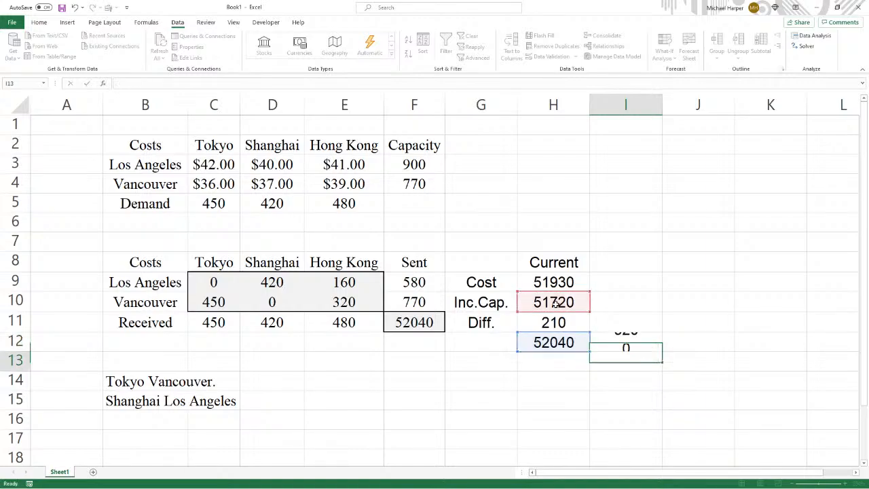
{"action": "left_click", "coordinate": [624, 342]}
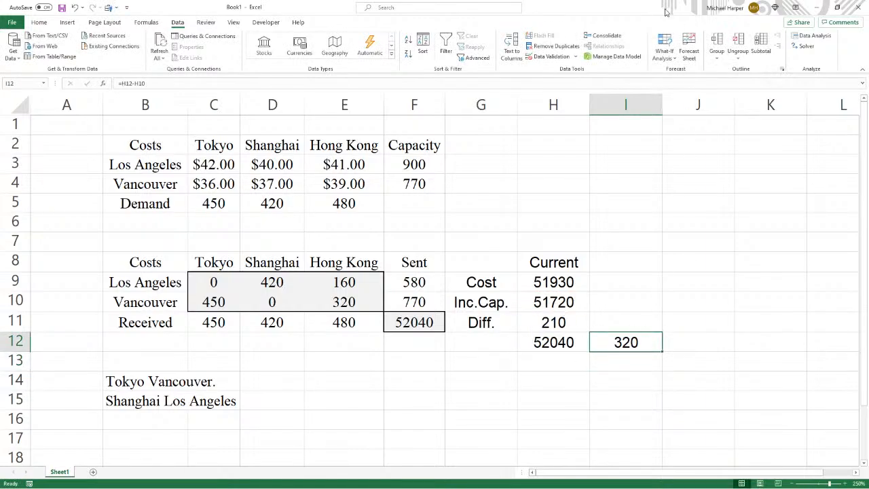